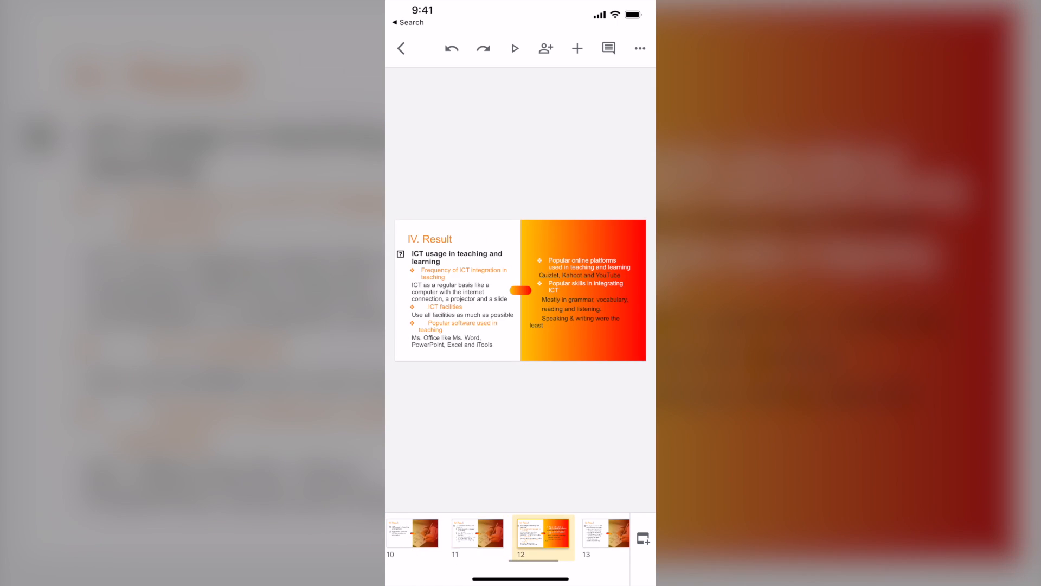
Step: Back out of the ICT results presentation to return to the store listing
{"action": "left_click", "coordinate": [451, 532]}
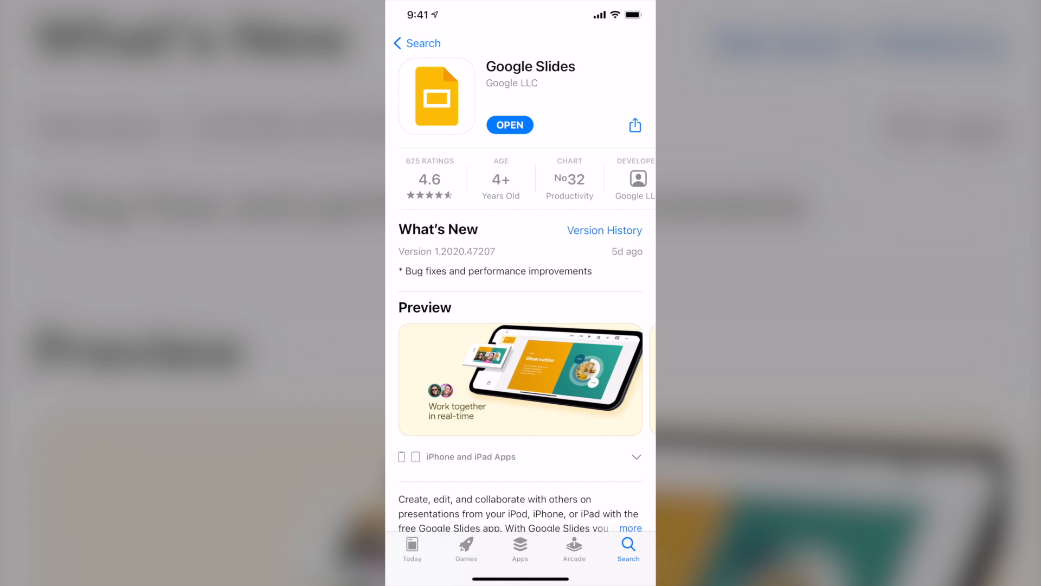
Step: Launch Google Slides and start a new presentation from the + button
{"action": "left_click", "coordinate": [510, 124]}
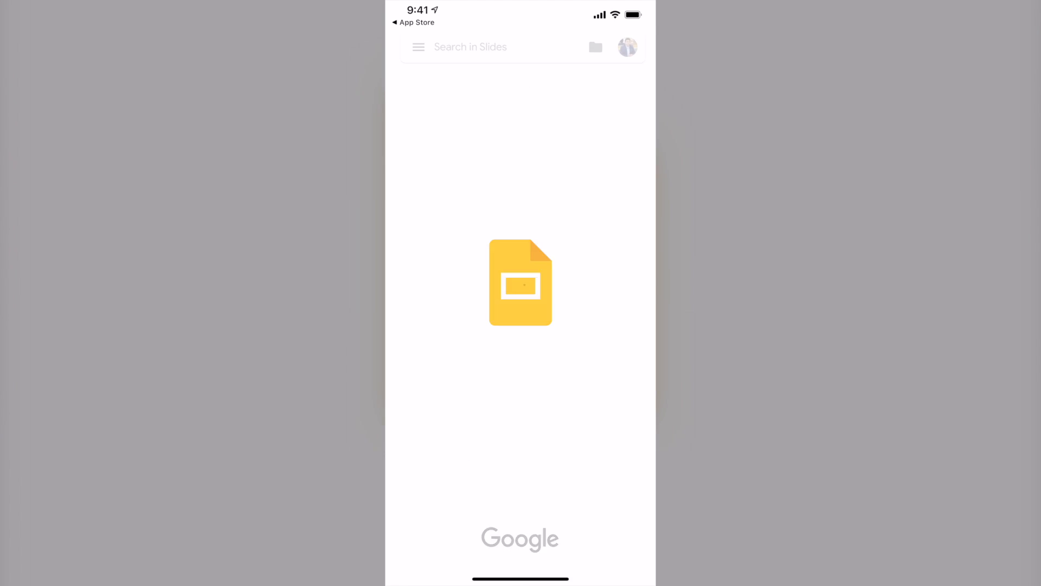
{"action": "left_click", "coordinate": [626, 47]}
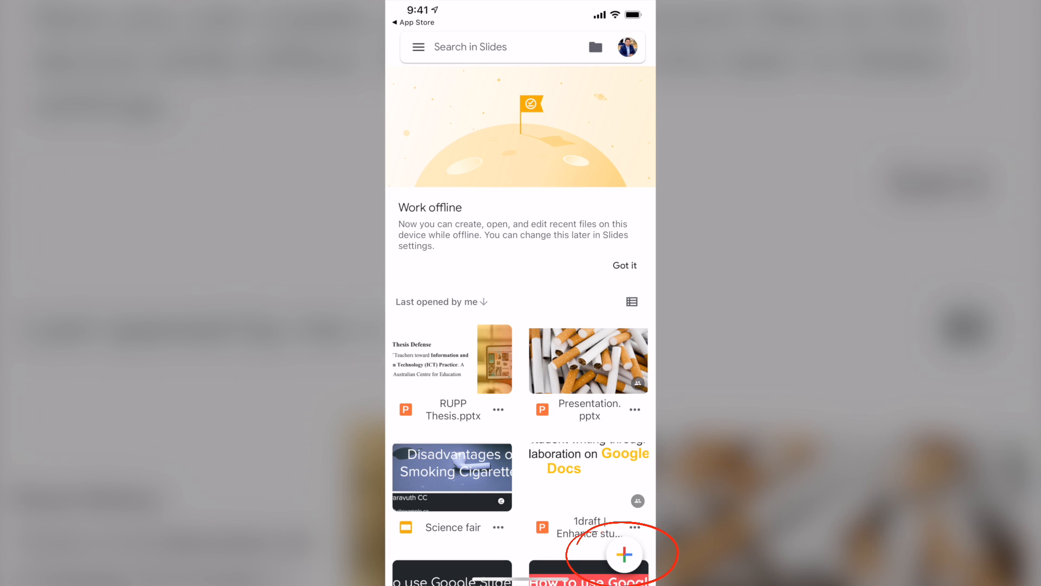
{"action": "left_click", "coordinate": [624, 554]}
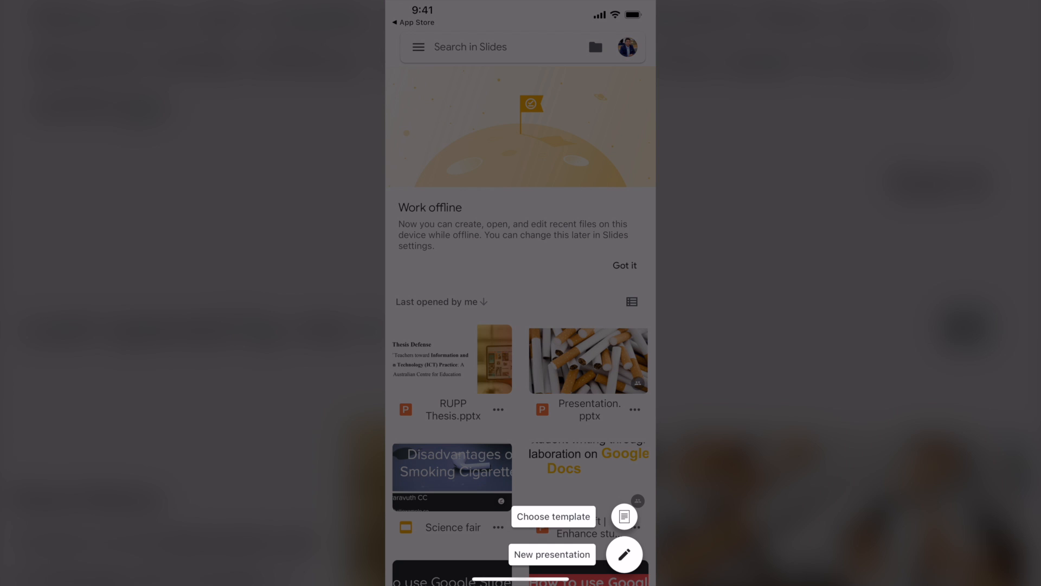
Step: Browse the template gallery down to the Personal section's Recipe book template
{"action": "left_click", "coordinate": [553, 516]}
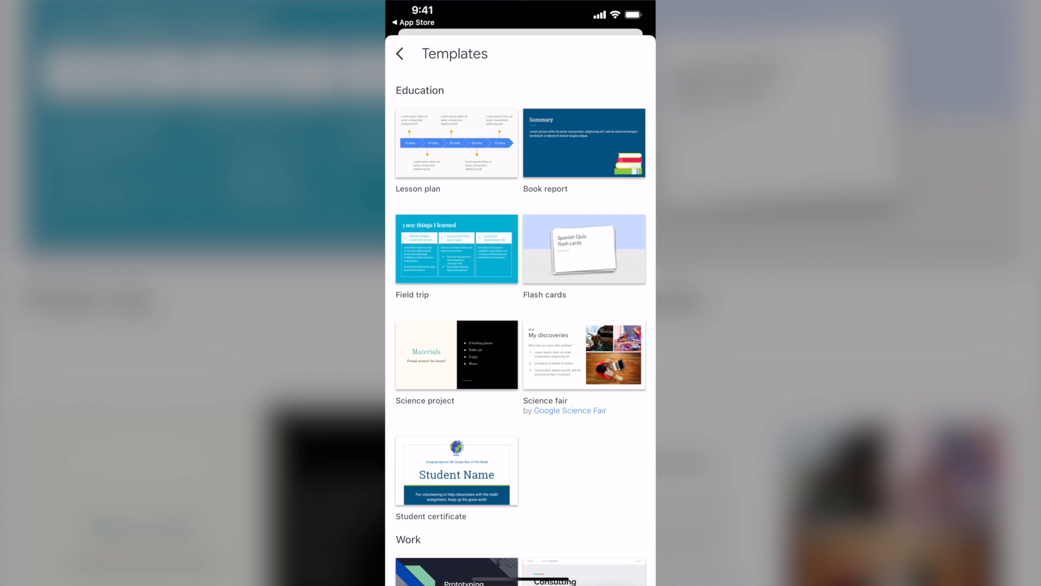
{"action": "scroll", "scroll_direction": "down", "scroll_amount": 3}
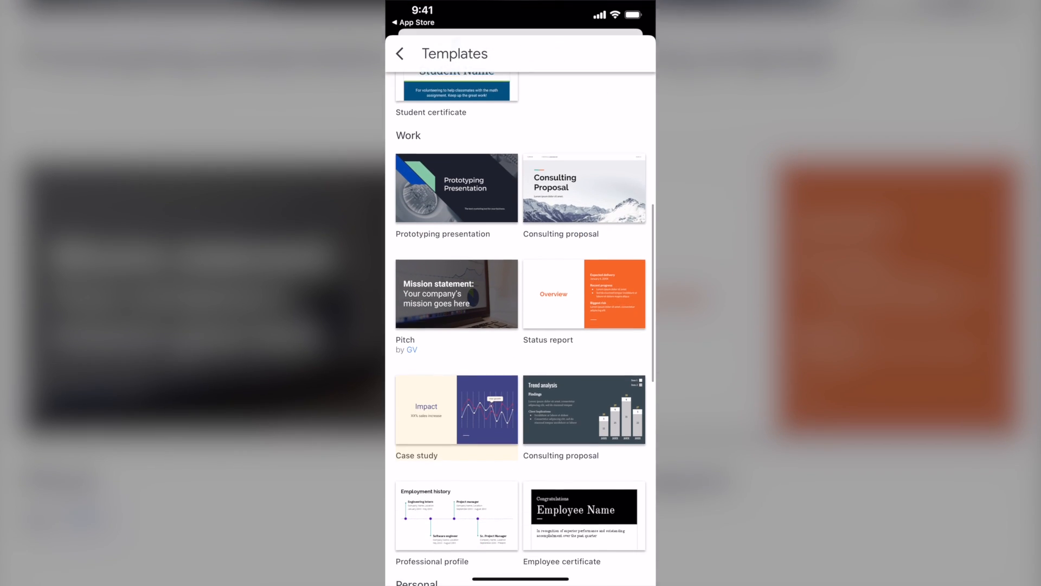
{"action": "scroll", "scroll_direction": "down", "scroll_amount": 3}
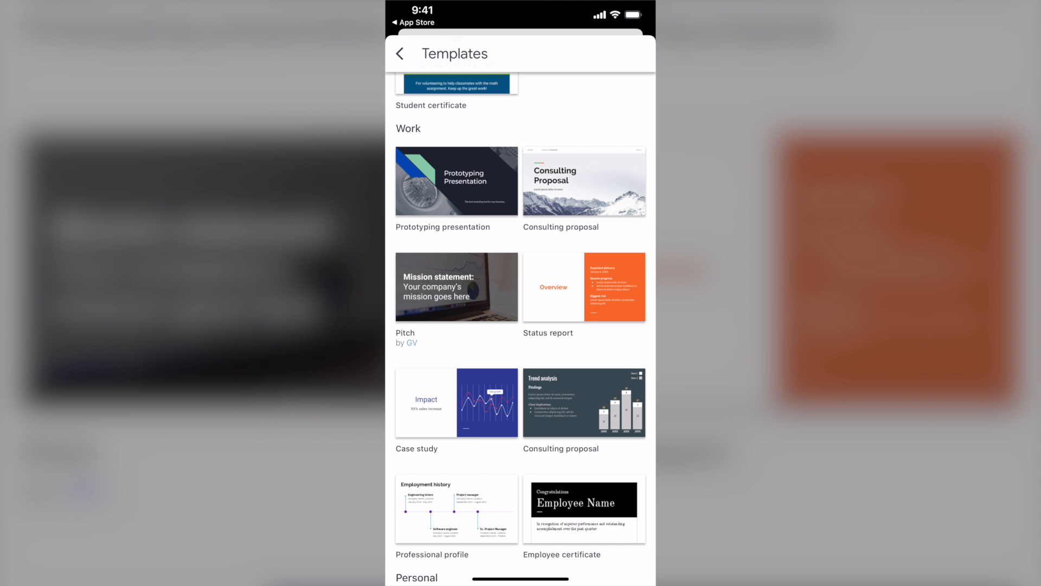
{"action": "scroll", "scroll_direction": "down", "scroll_amount": 3}
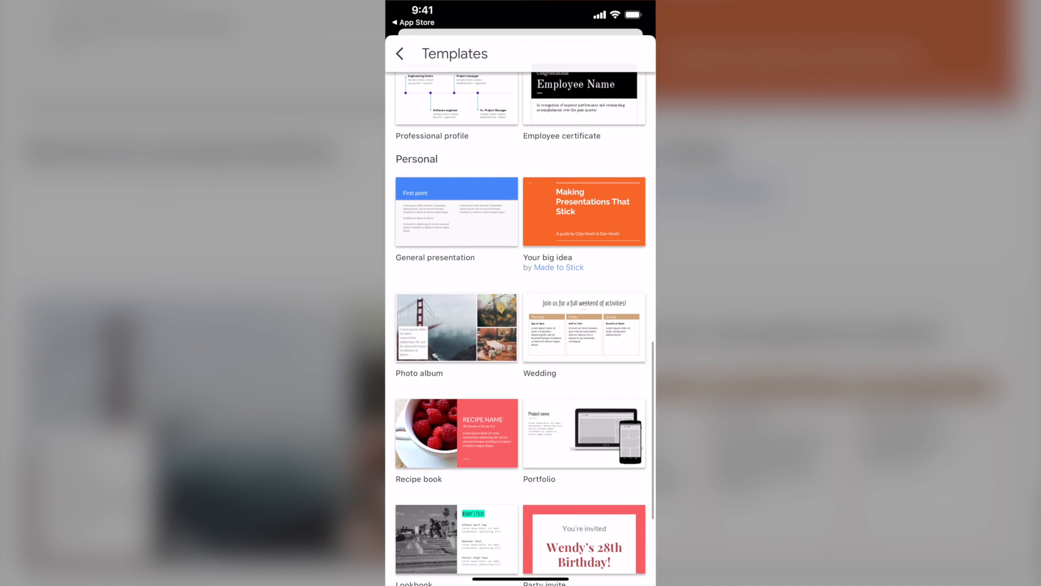
{"action": "scroll", "scroll_direction": "down", "scroll_amount": 3}
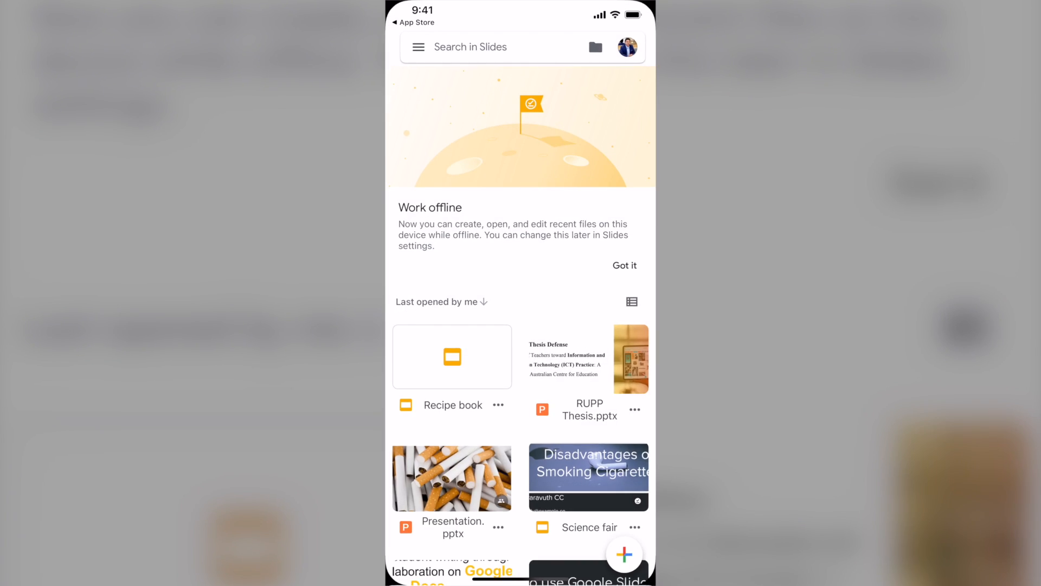
Step: Open the Recipe book deck and recolour its cover title 'How to cook rice' black
{"action": "left_click", "coordinate": [451, 356]}
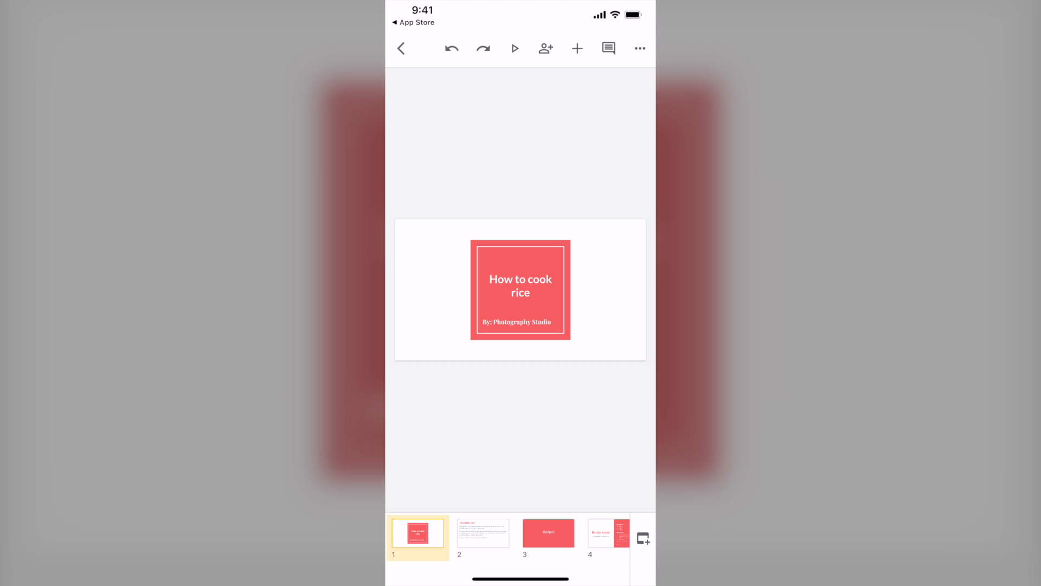
{"action": "left_click", "coordinate": [519, 291]}
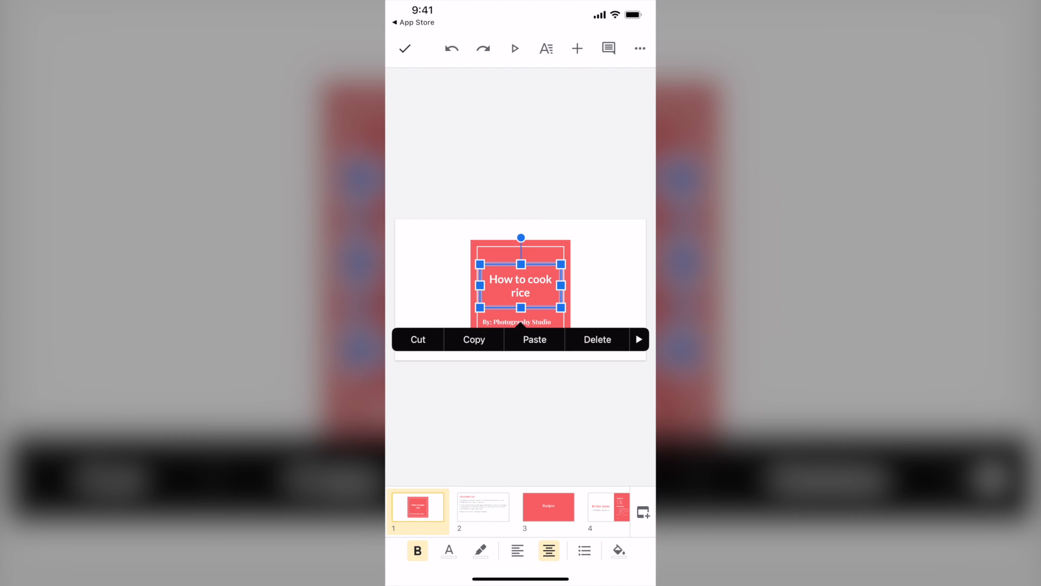
{"action": "left_click", "coordinate": [448, 550]}
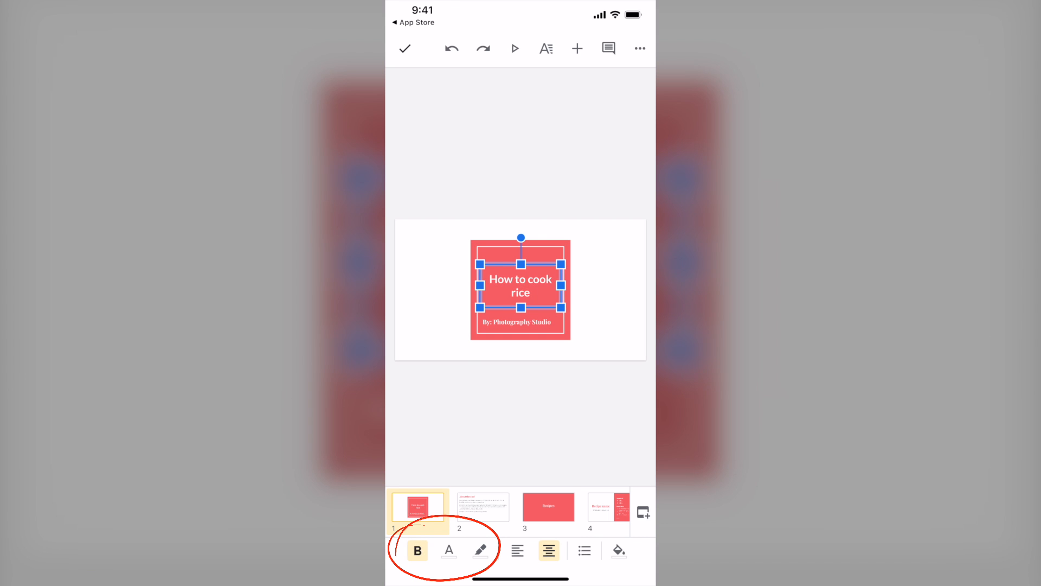
{"action": "left_click", "coordinate": [449, 550]}
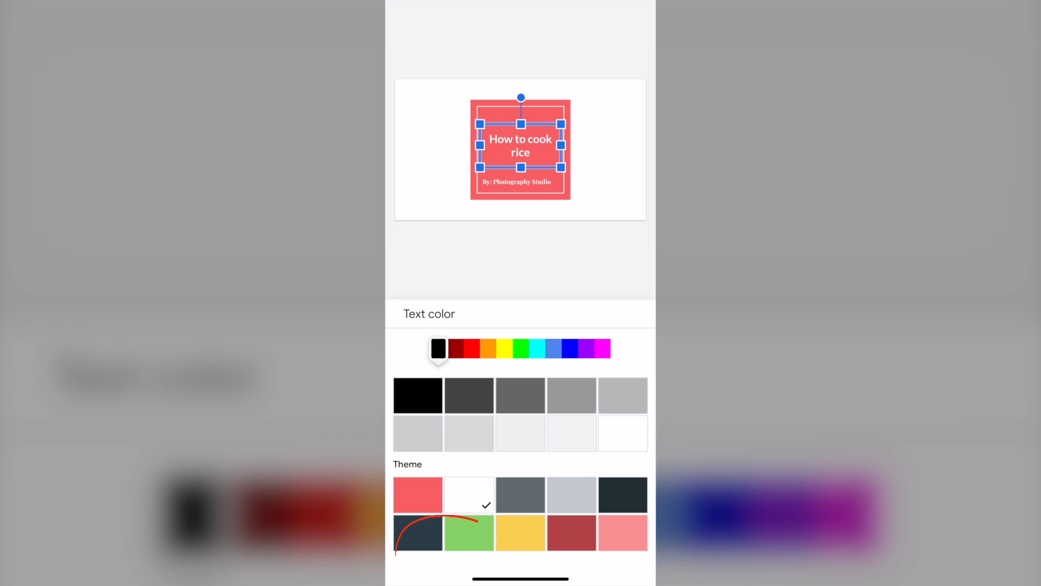
{"action": "left_click", "coordinate": [468, 395]}
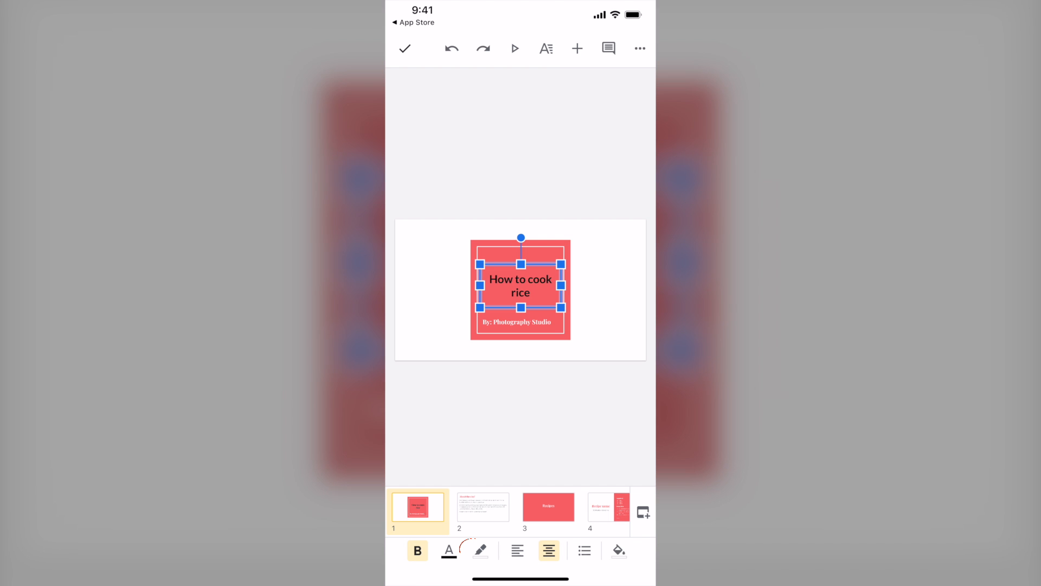
Step: Give the title a white highlight and centre-align it
{"action": "left_click", "coordinate": [481, 550]}
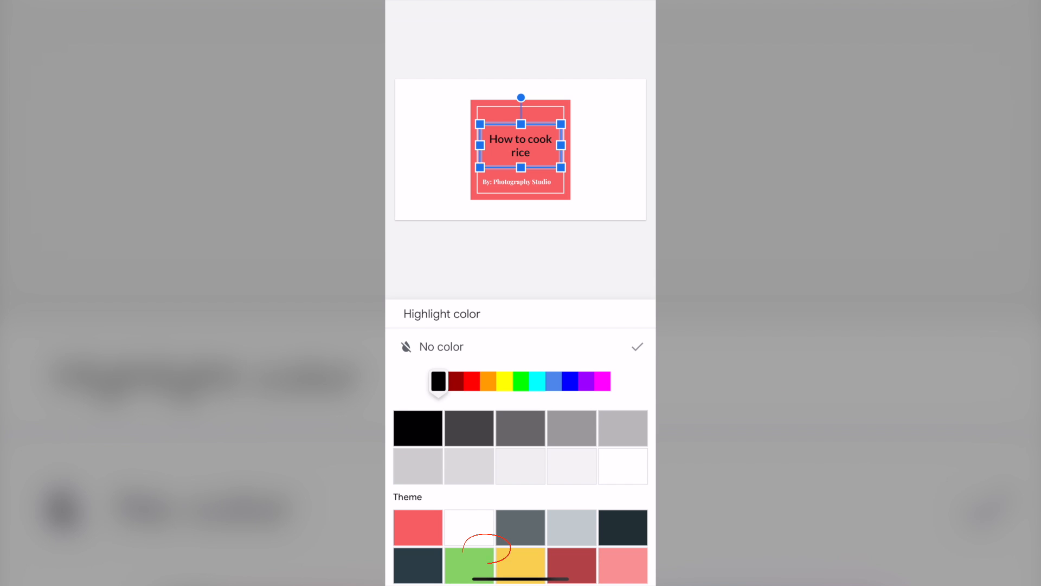
{"action": "left_click", "coordinate": [468, 527]}
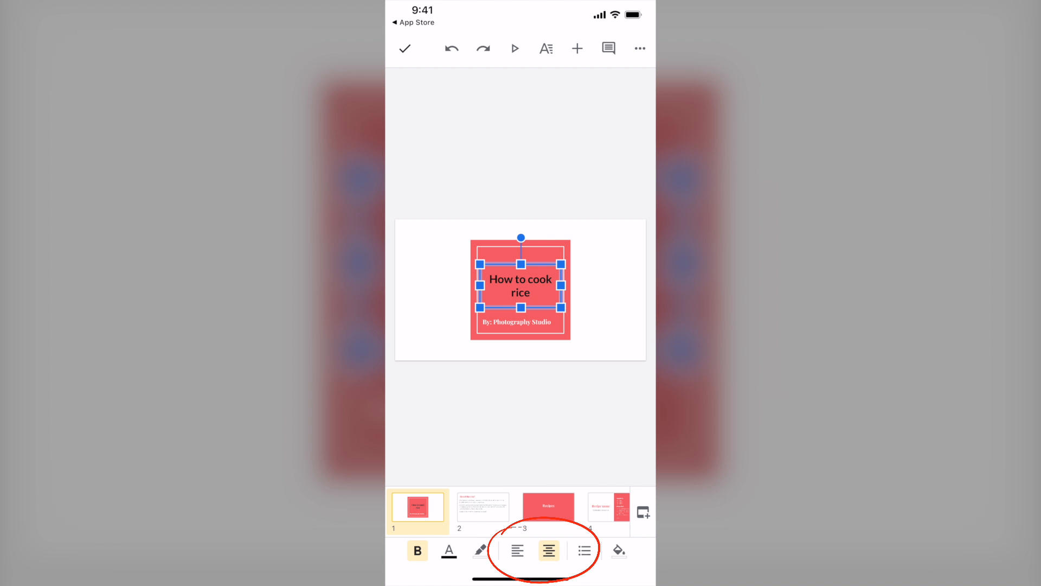
{"action": "left_click", "coordinate": [517, 550]}
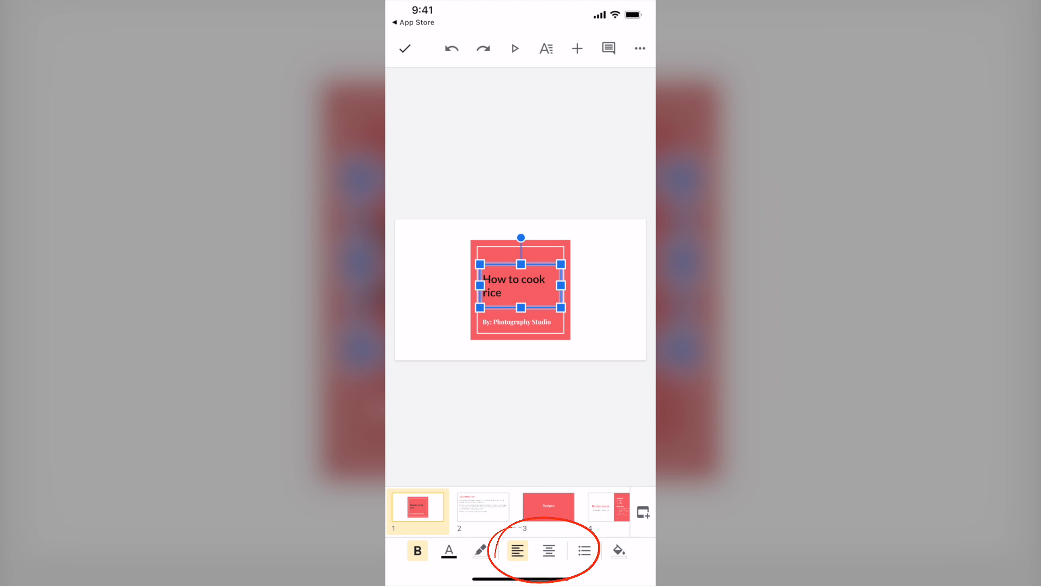
{"action": "left_click", "coordinate": [549, 550]}
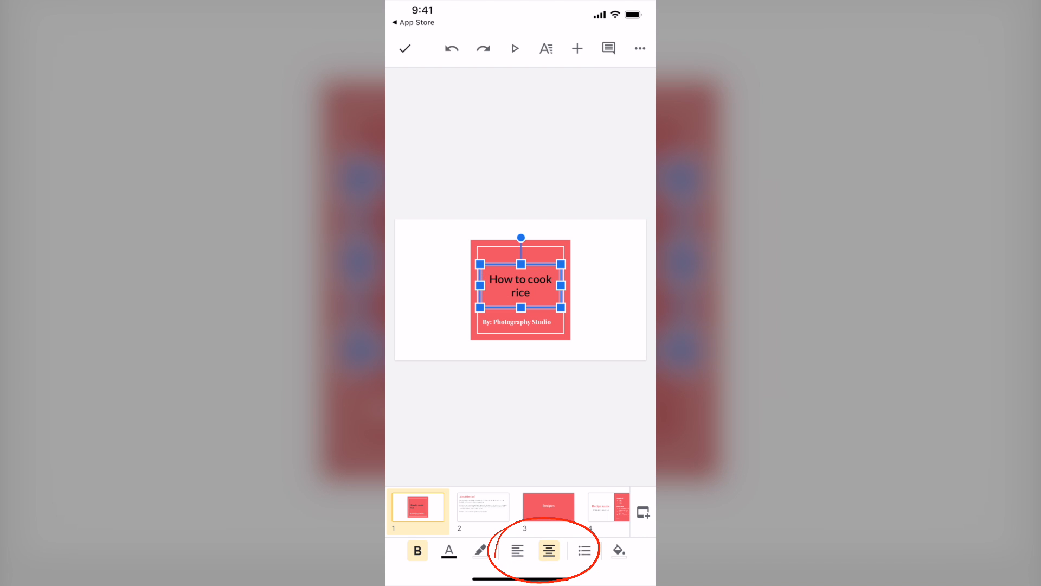
{"action": "left_click", "coordinate": [618, 550]}
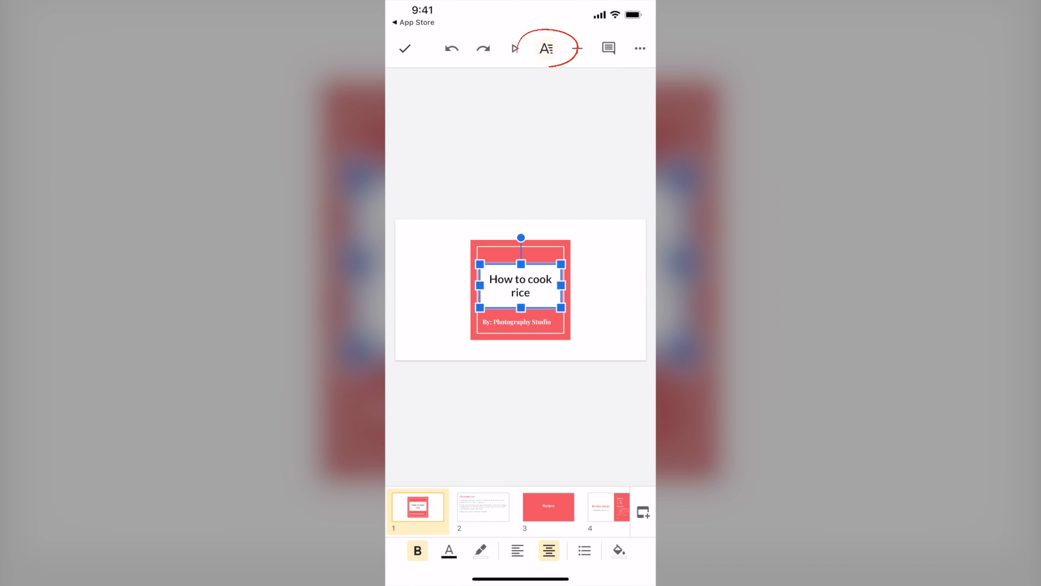
Step: Set the cover title font to Overlock SC and enlarge it to 25pt
{"action": "left_click", "coordinate": [546, 48]}
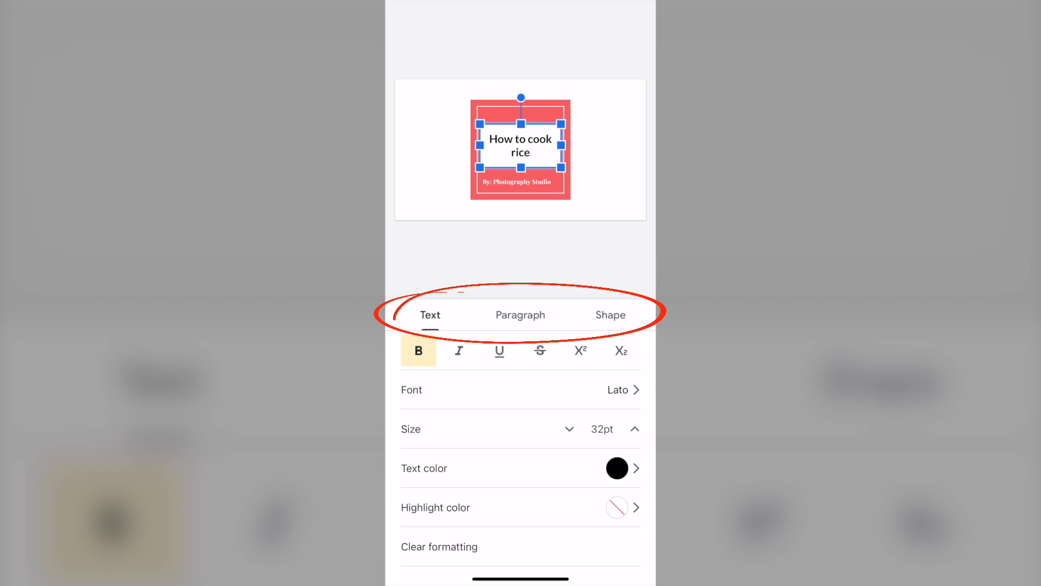
{"action": "left_click", "coordinate": [458, 350]}
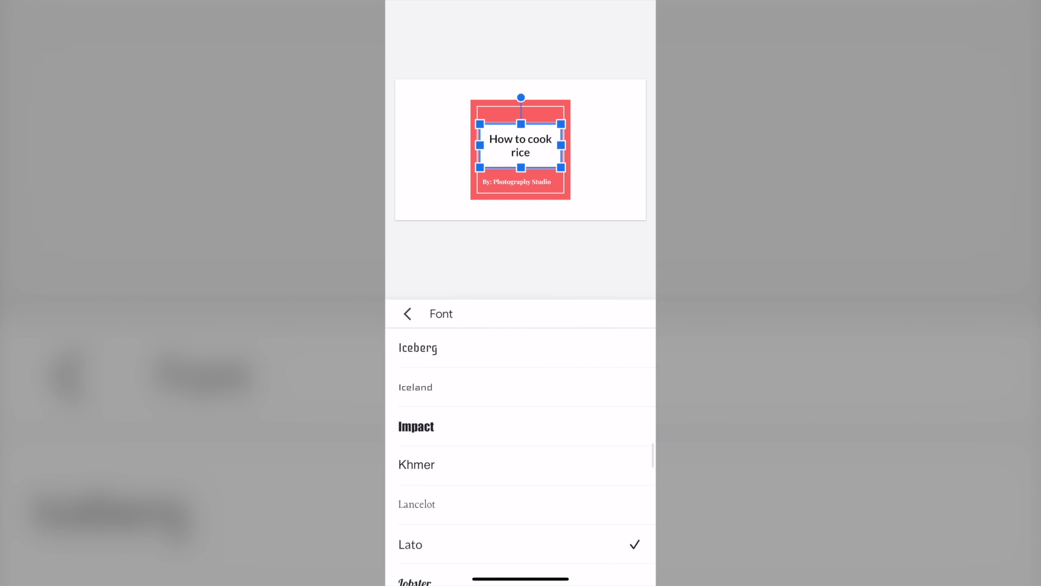
{"action": "scroll", "scroll_direction": "down", "scroll_amount": 3}
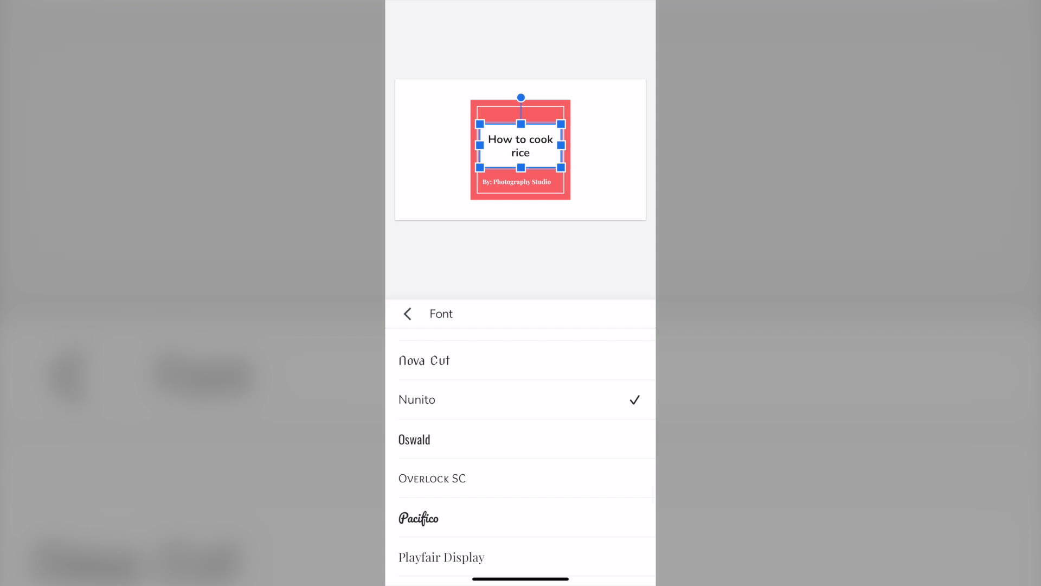
{"action": "left_click", "coordinate": [431, 478]}
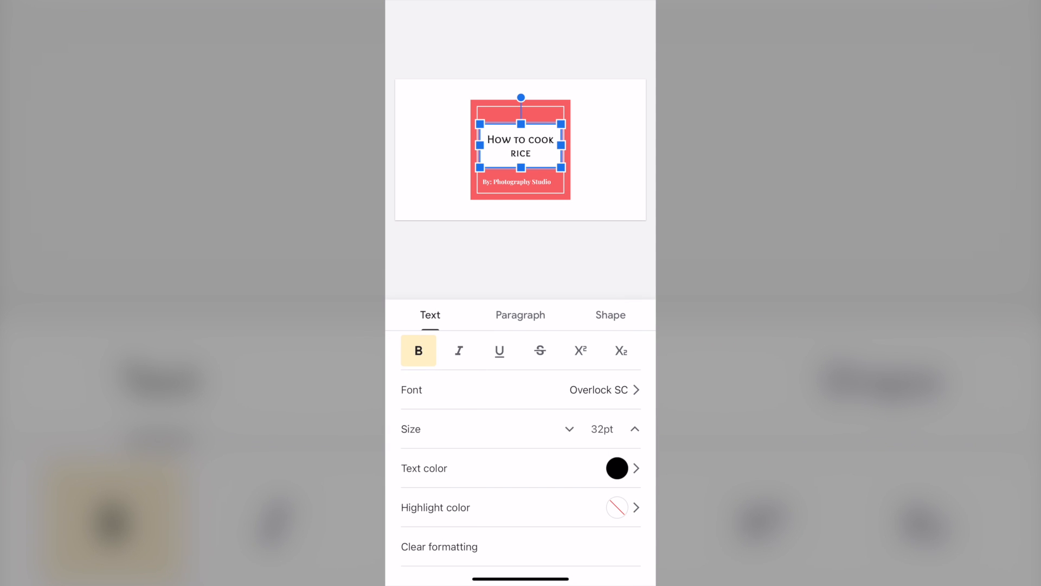
{"action": "left_click", "coordinate": [635, 430]}
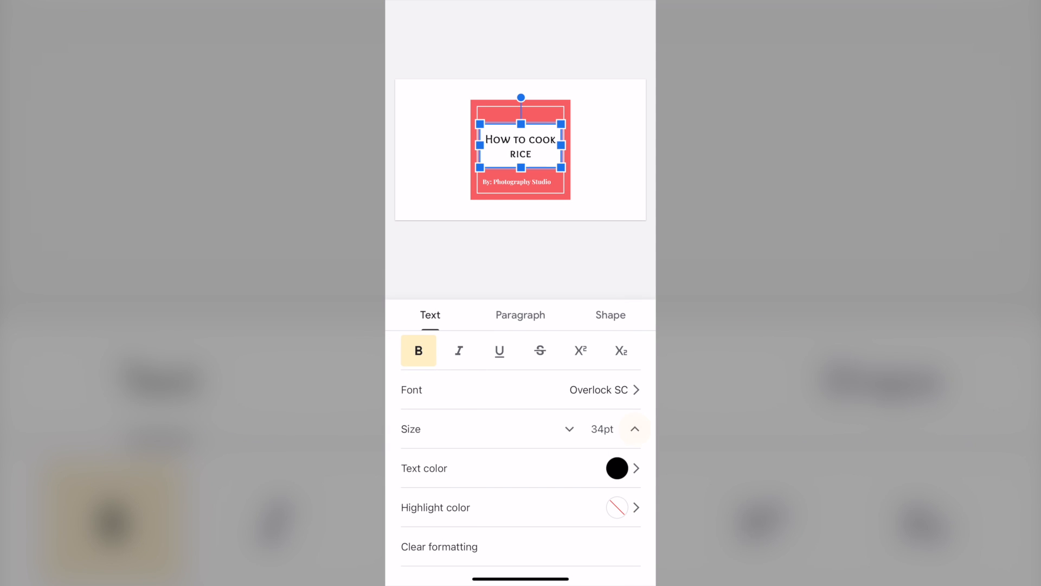
{"action": "left_click", "coordinate": [634, 430]}
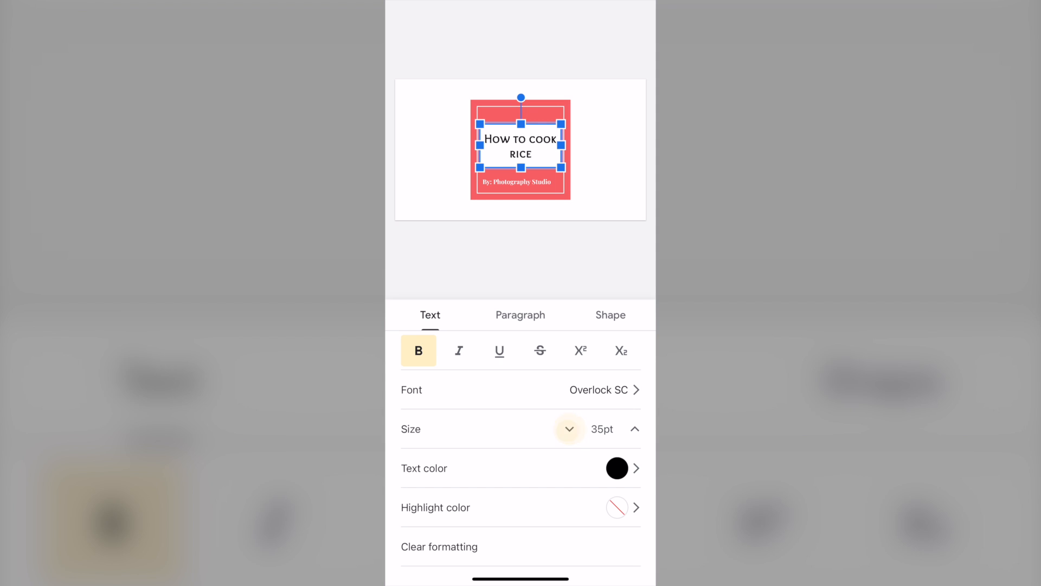
Step: Justify the title through the Paragraph settings and move to slide 2
{"action": "left_click", "coordinate": [569, 430]}
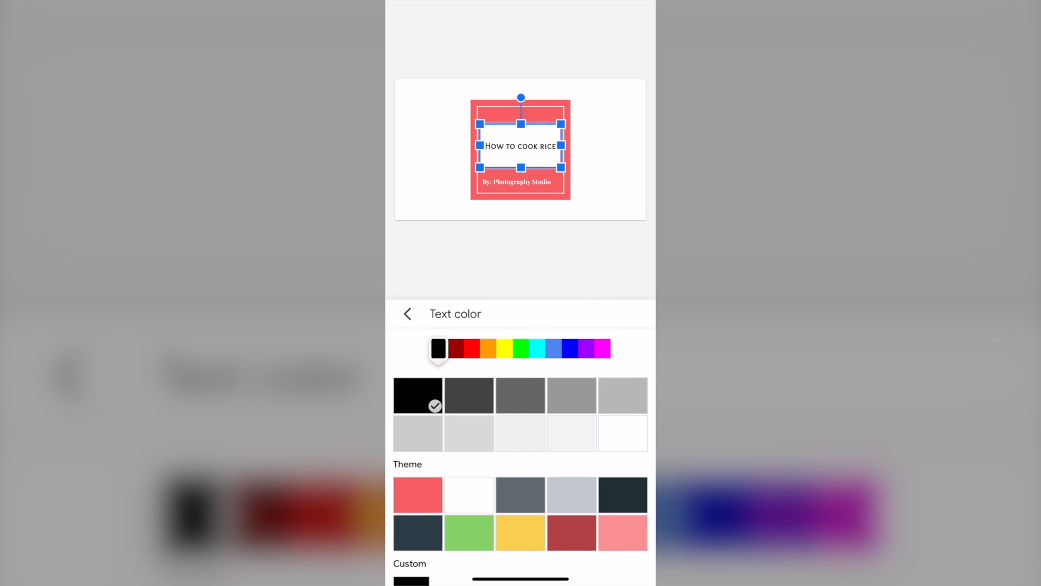
{"action": "left_click", "coordinate": [408, 313]}
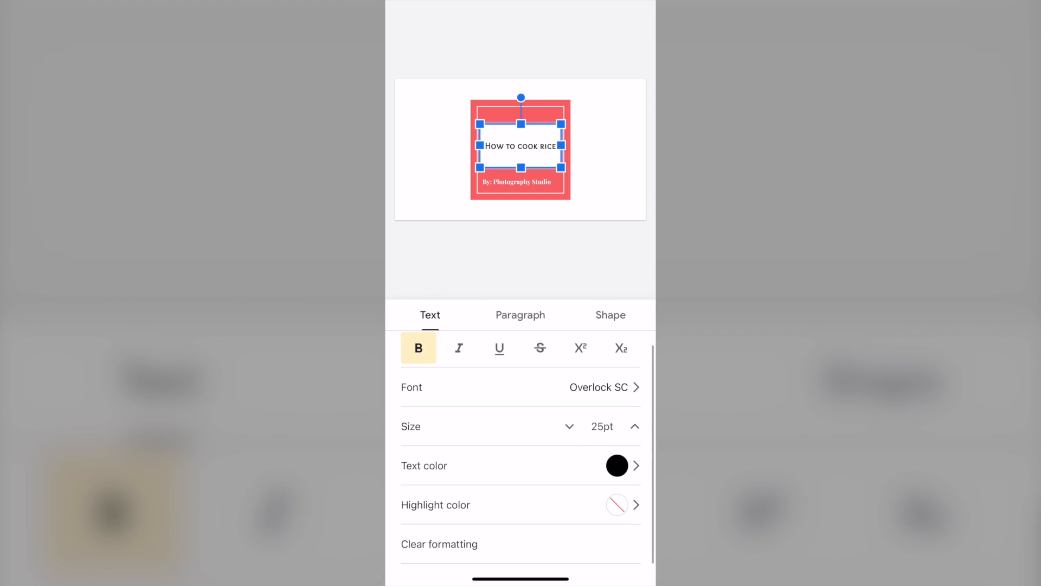
{"action": "left_click", "coordinate": [521, 314]}
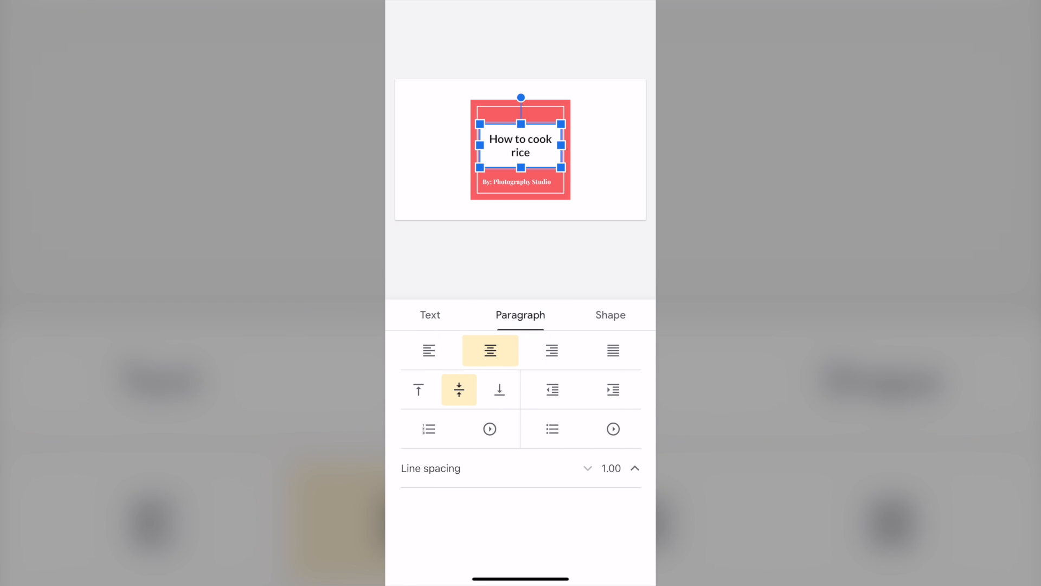
{"action": "left_click", "coordinate": [612, 351]}
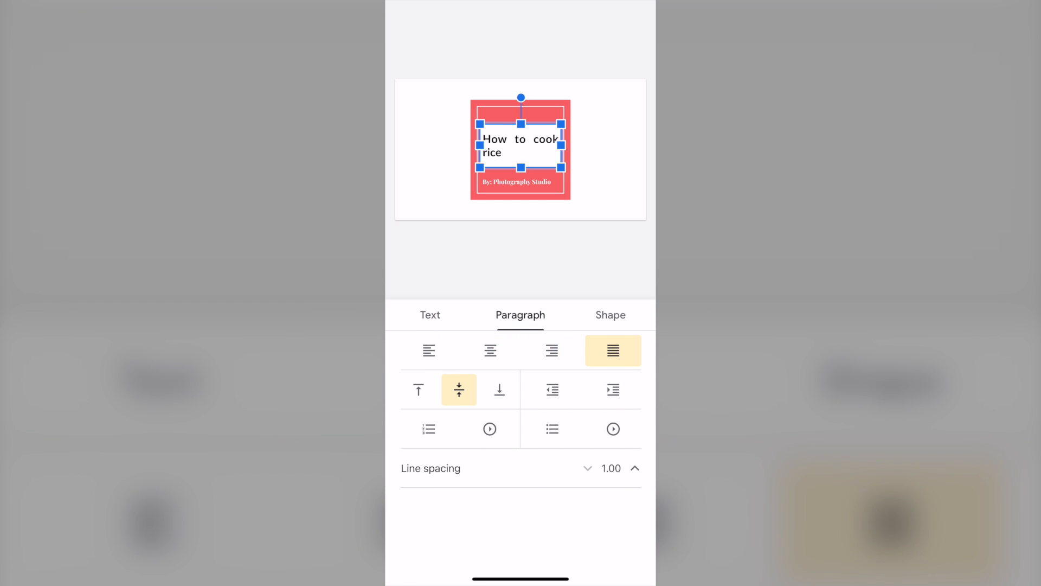
{"action": "left_click", "coordinate": [490, 351]}
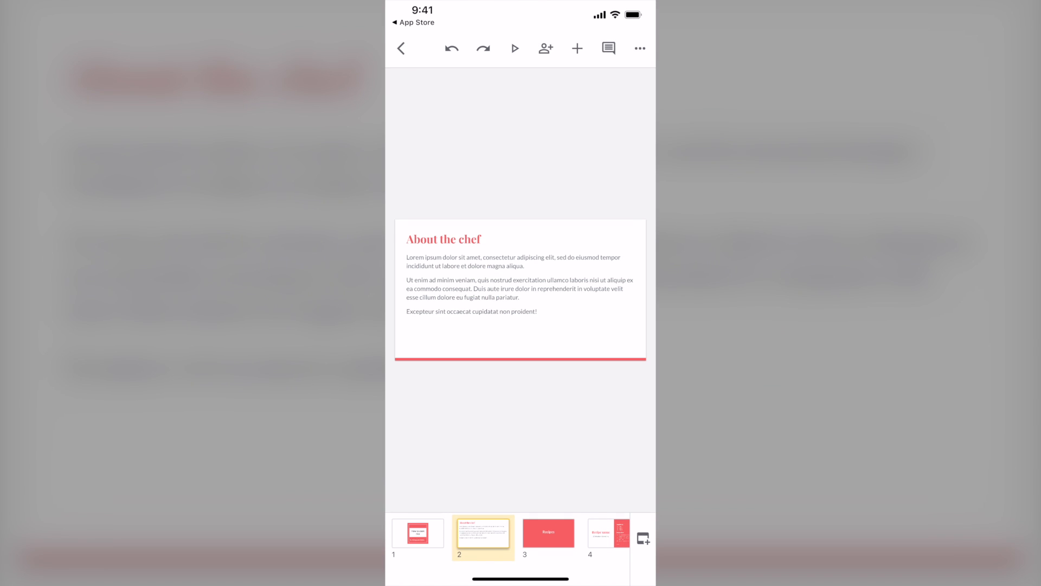
Step: Turn the About the chef body text into a numbered list
{"action": "left_click", "coordinate": [518, 285]}
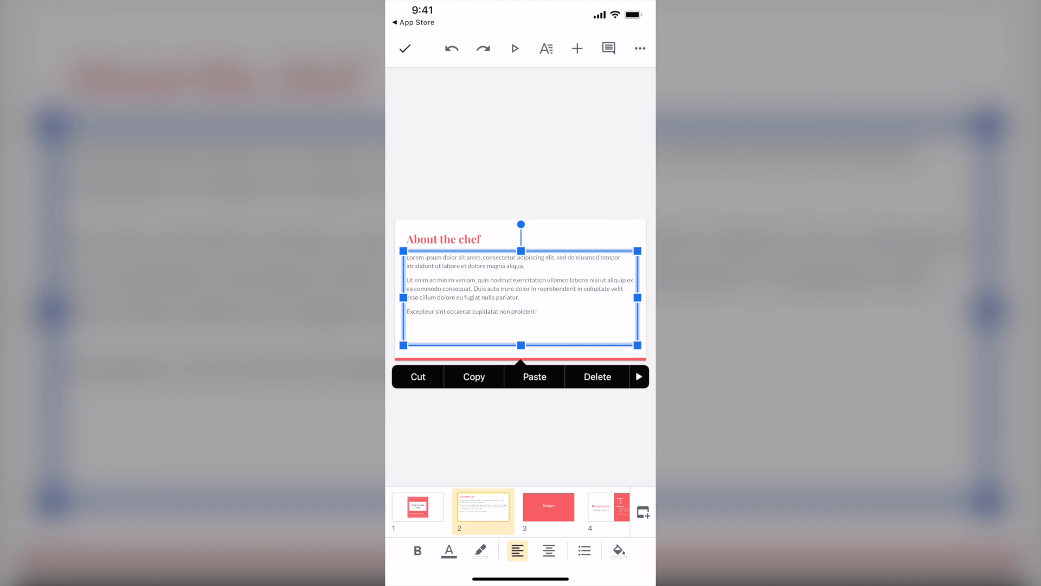
{"action": "left_click", "coordinate": [546, 47]}
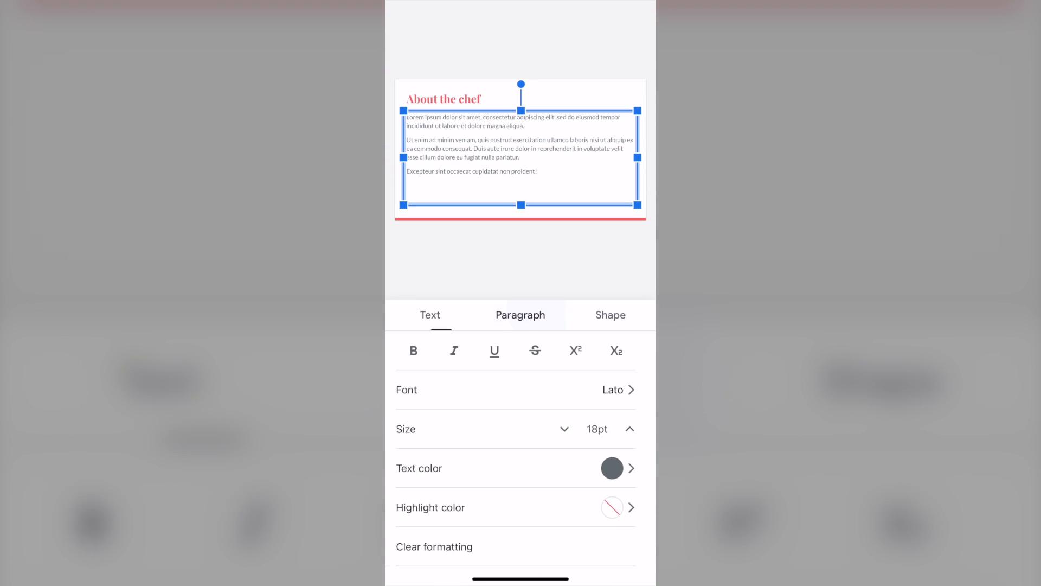
{"action": "left_click", "coordinate": [520, 315]}
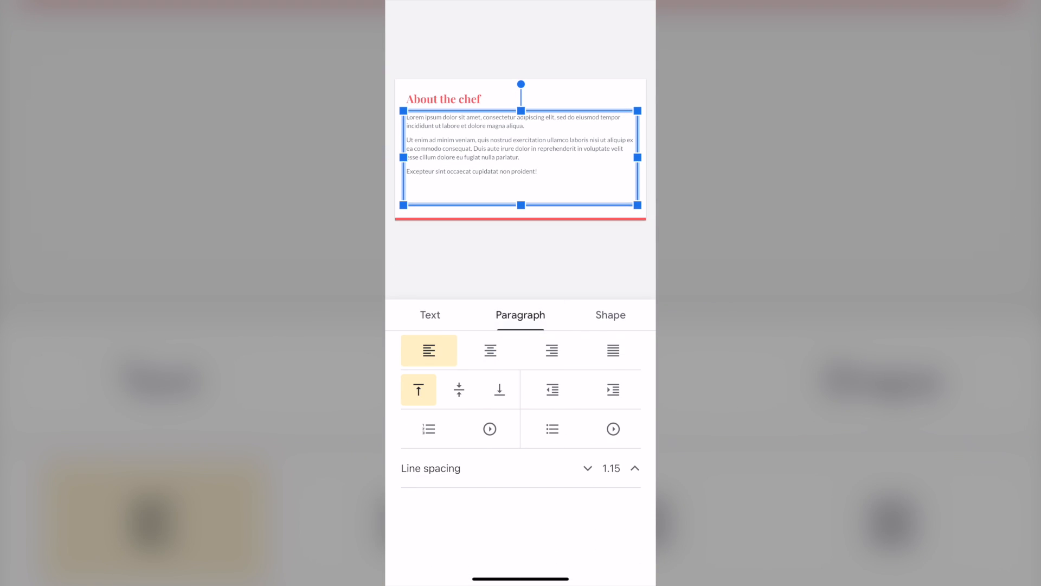
{"action": "left_click", "coordinate": [634, 468]}
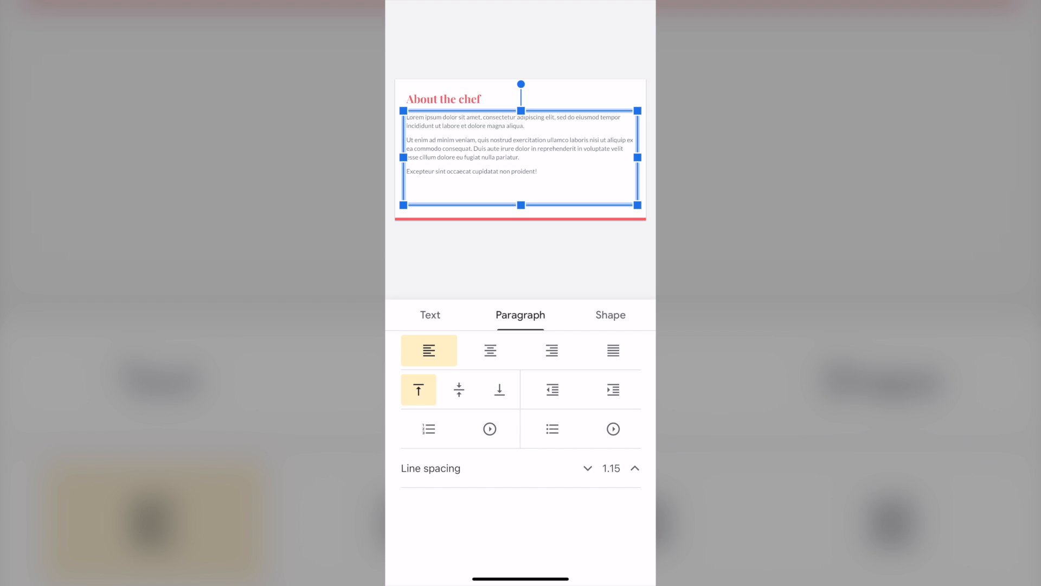
{"action": "left_click", "coordinate": [428, 429]}
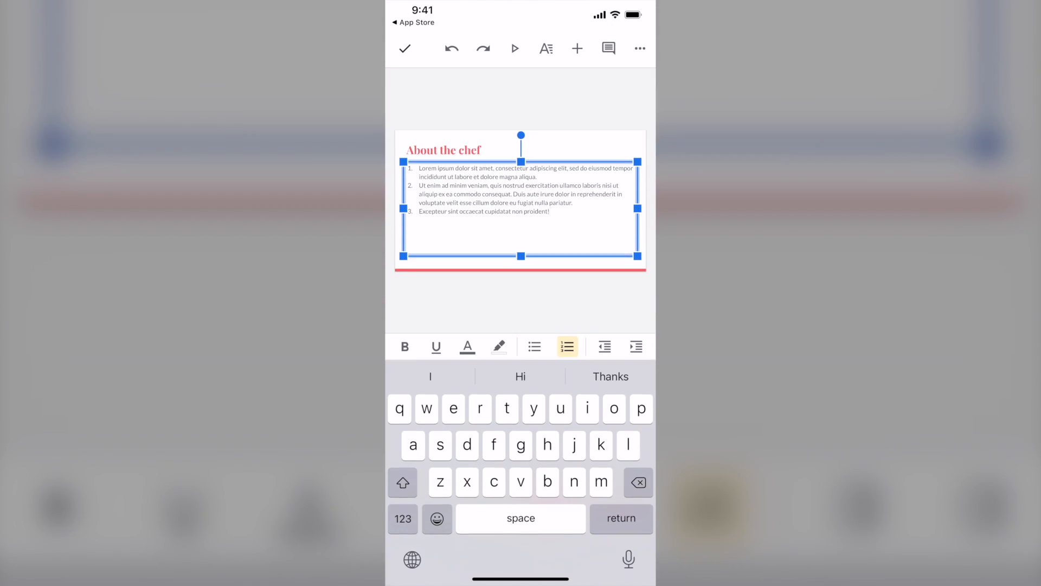
Step: Add 'Thucydides' as a fourth numbered item
{"action": "key", "text": "return"}
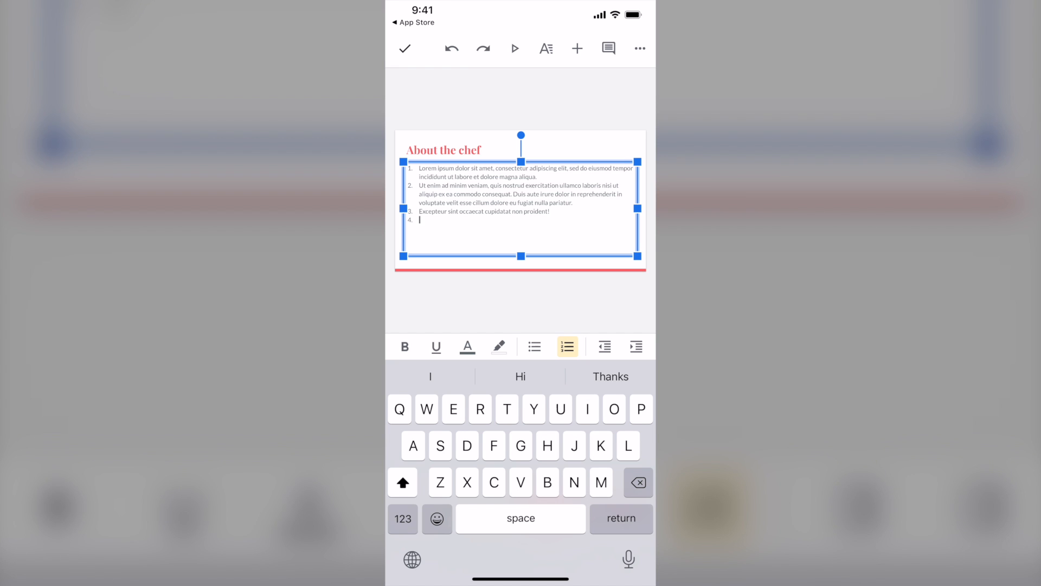
{"action": "type", "text": "Thucydides"}
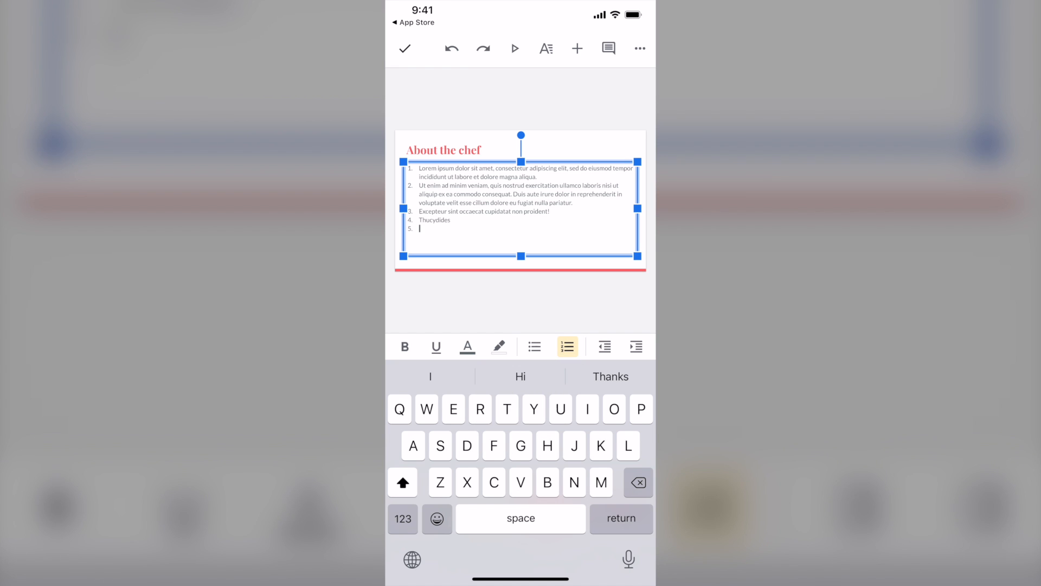
{"action": "left_click", "coordinate": [546, 47]}
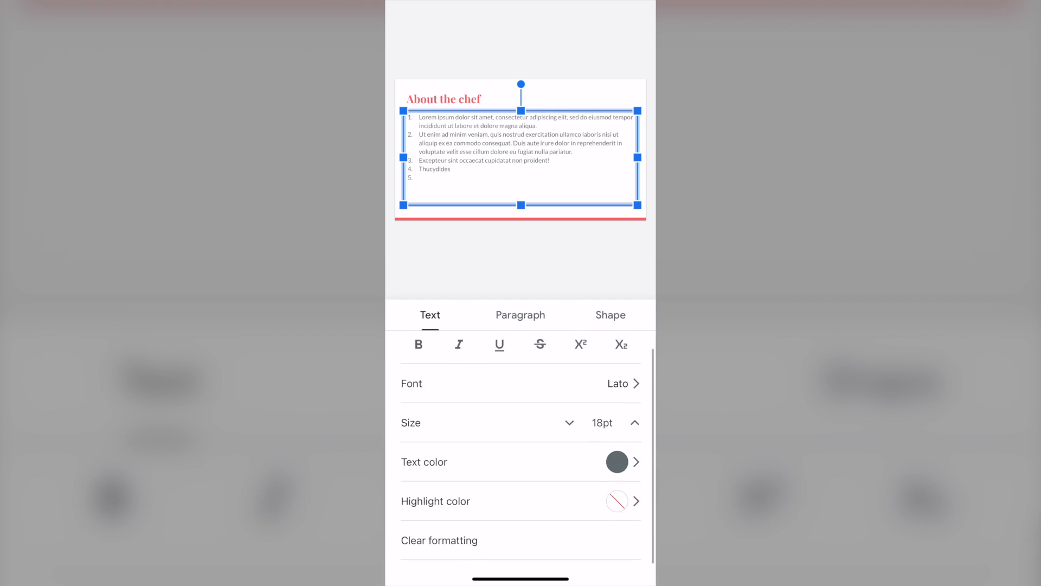
Step: Fill the body text box with the theme red radial gradient
{"action": "left_click", "coordinate": [608, 315]}
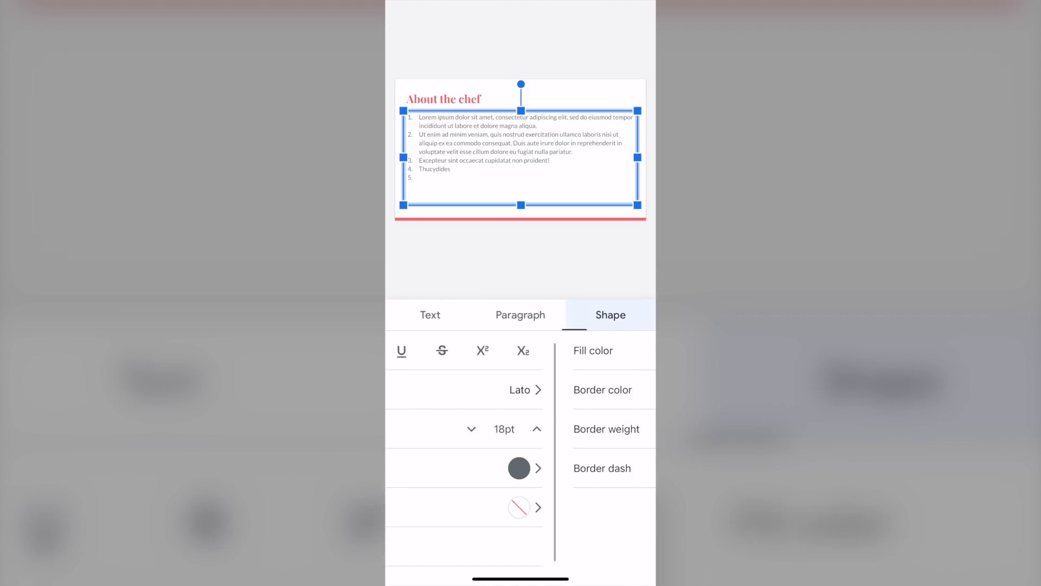
{"action": "left_click", "coordinate": [610, 314]}
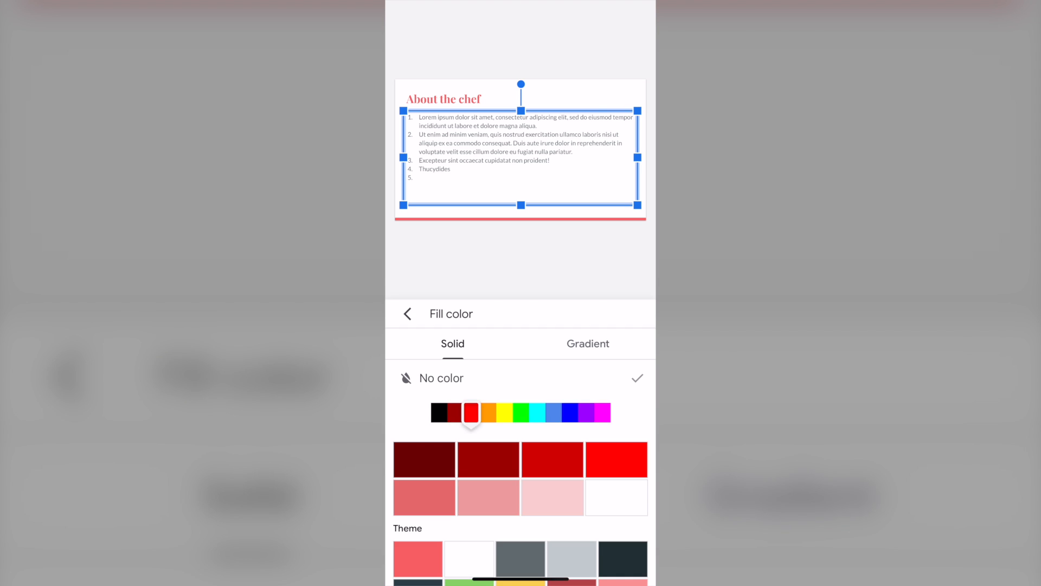
{"action": "left_click", "coordinate": [623, 441]}
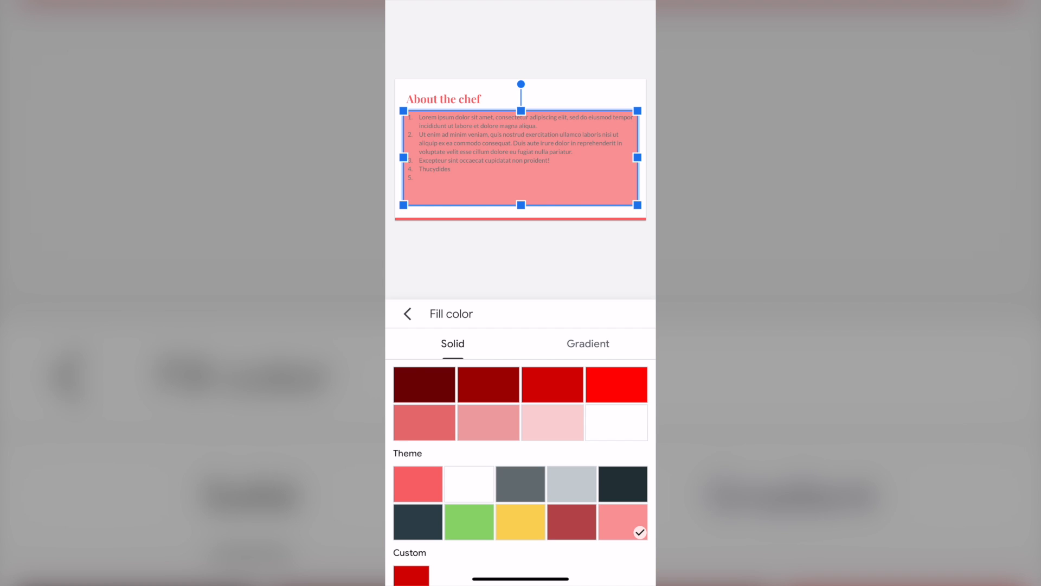
{"action": "left_click", "coordinate": [587, 344]}
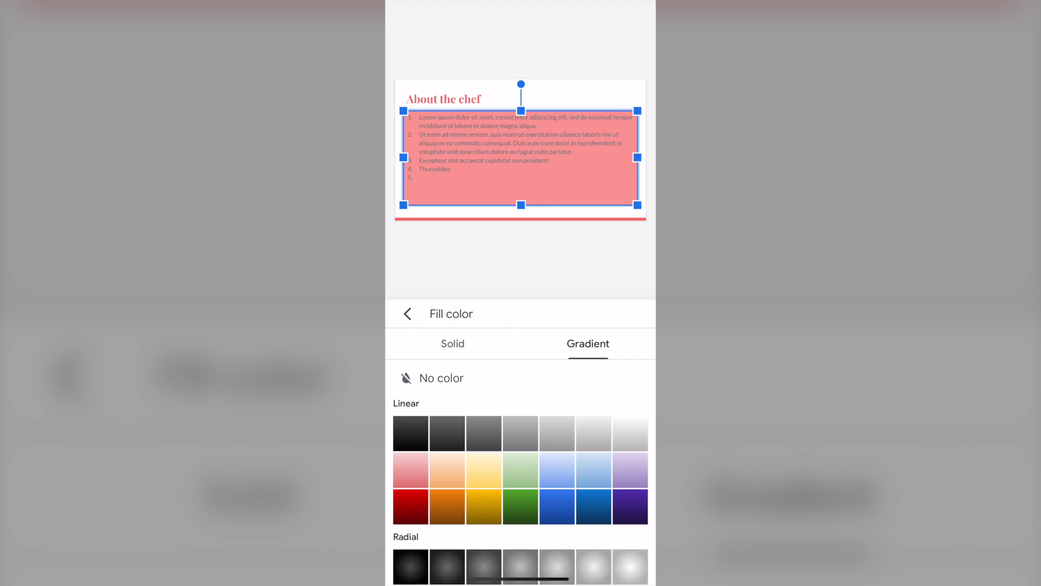
{"action": "left_click", "coordinate": [410, 507]}
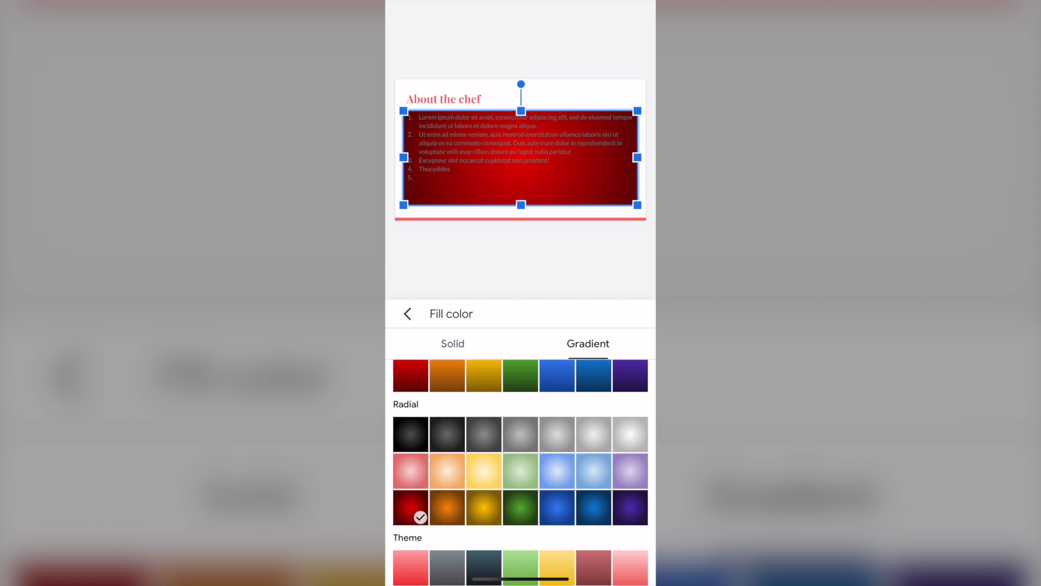
{"action": "left_click", "coordinate": [629, 560]}
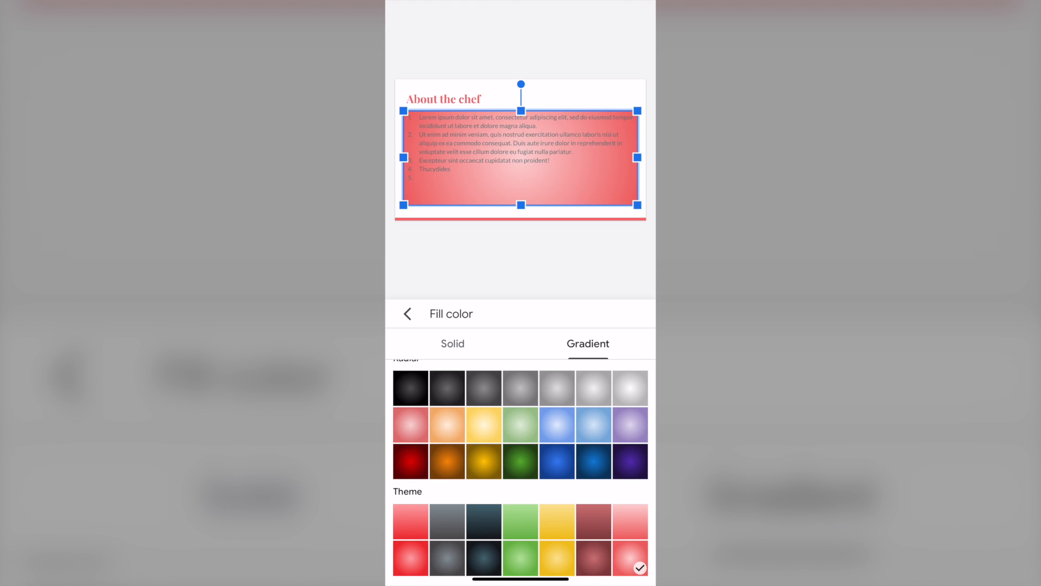
Step: Give the text box a black 9px dotted border and finish styling
{"action": "left_click", "coordinate": [408, 313]}
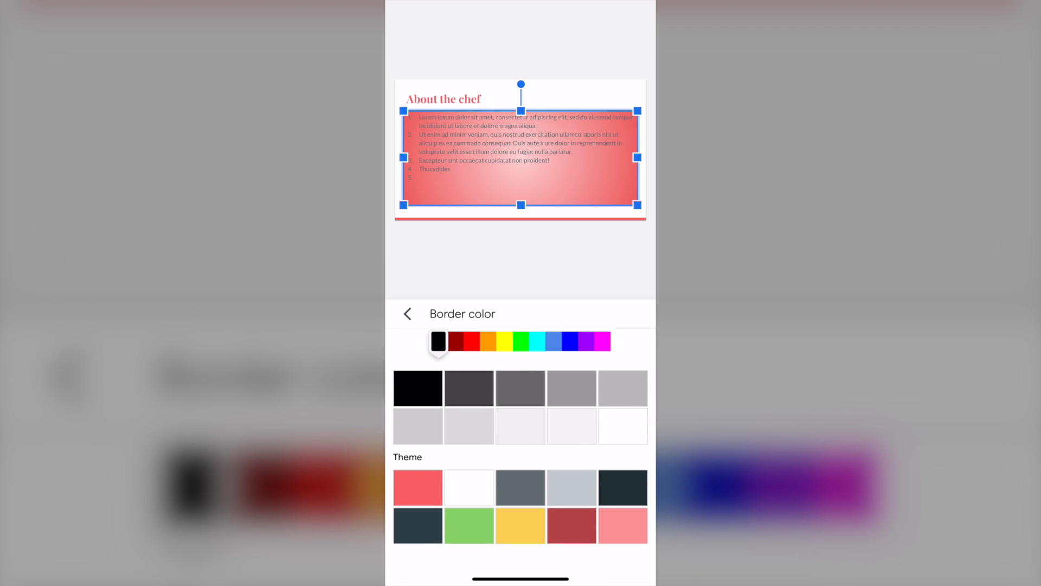
{"action": "left_click", "coordinate": [418, 388]}
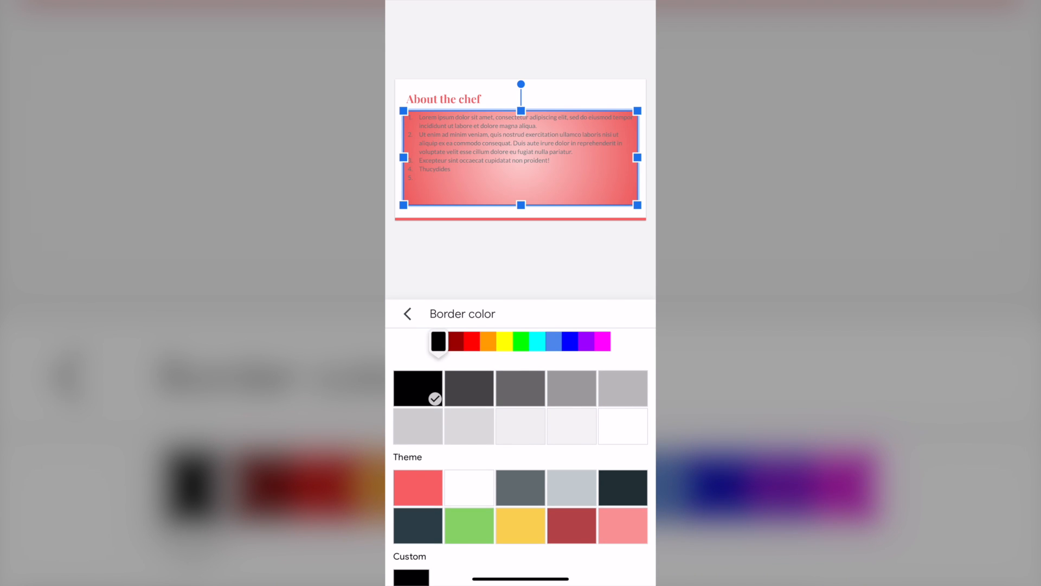
{"action": "left_click", "coordinate": [407, 314]}
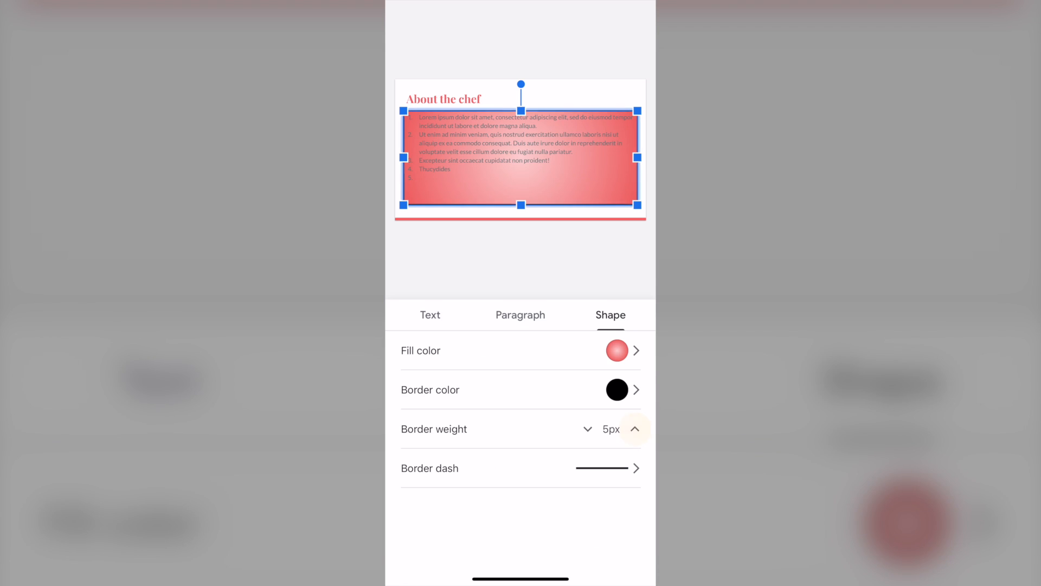
{"action": "left_click", "coordinate": [634, 428]}
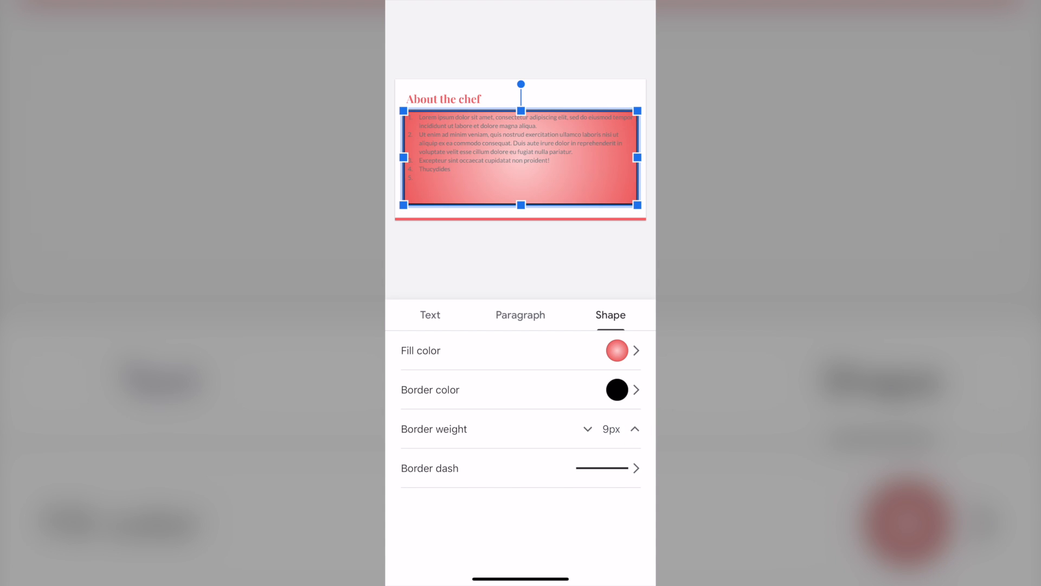
{"action": "left_click", "coordinate": [429, 469]}
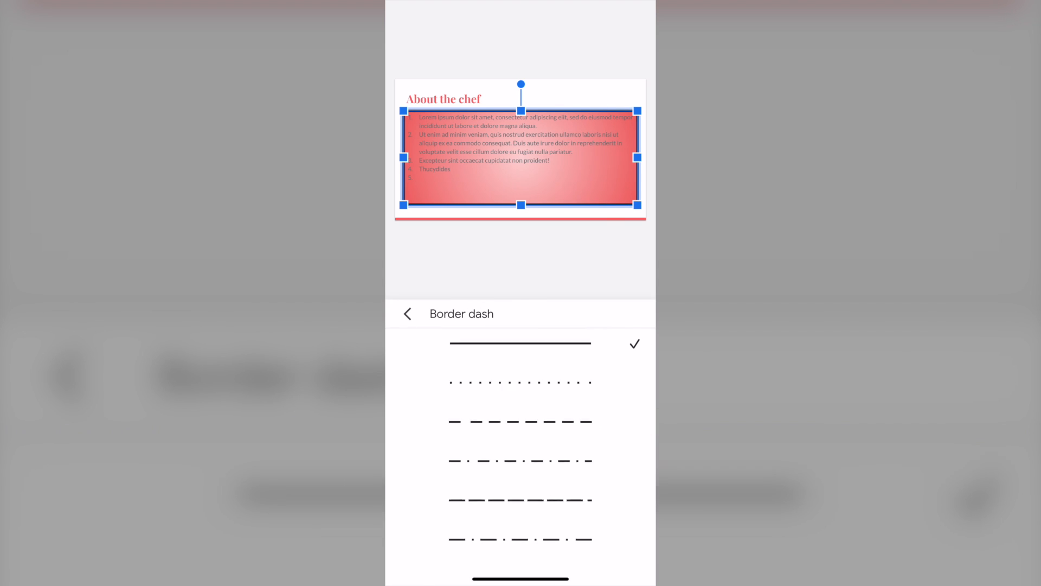
{"action": "left_click", "coordinate": [520, 382]}
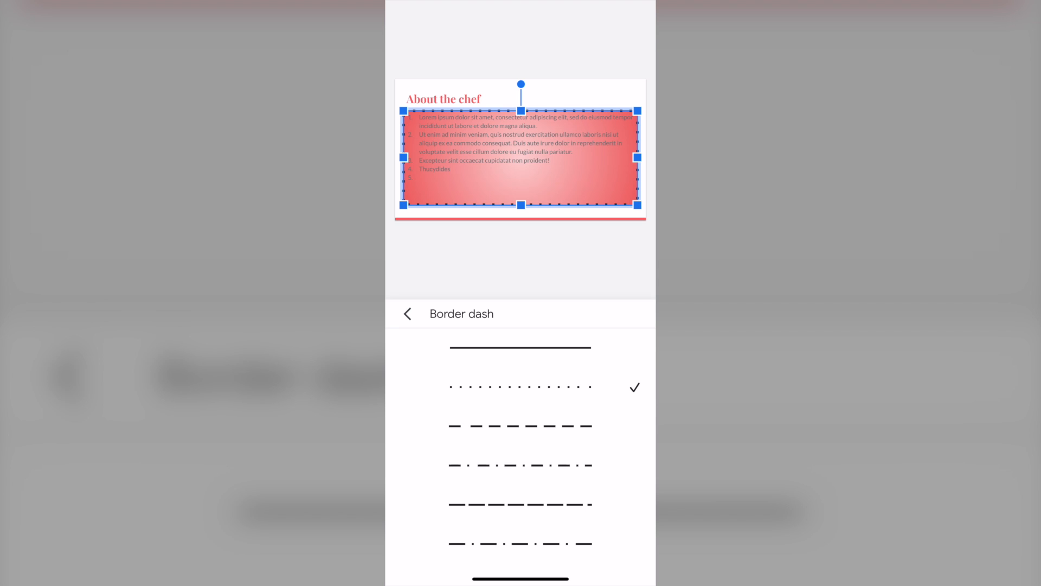
{"action": "left_click", "coordinate": [408, 314]}
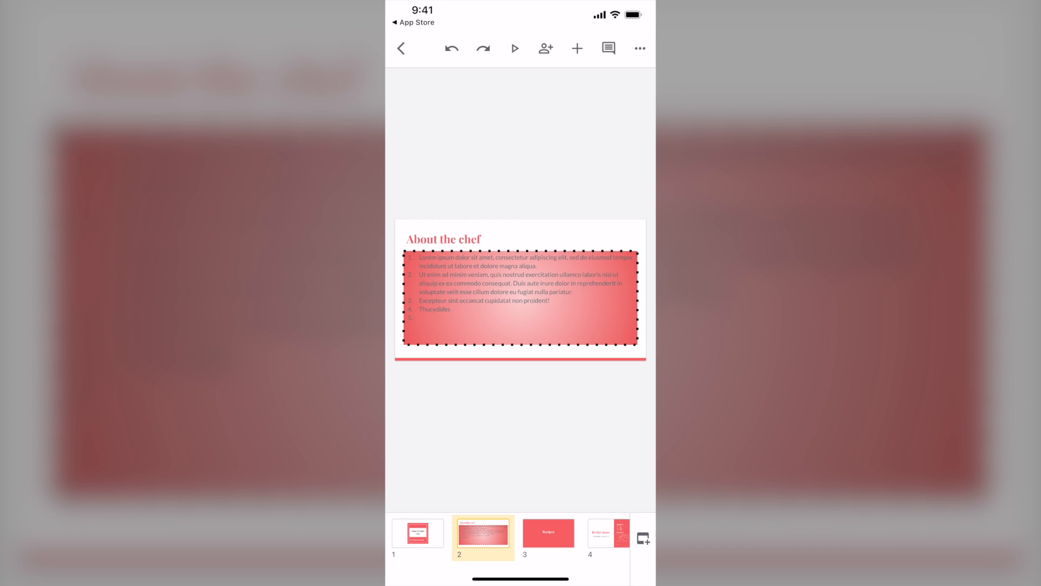
Step: Insert a new text box on the third slide reading 'husjdbd'
{"action": "left_click", "coordinate": [576, 47]}
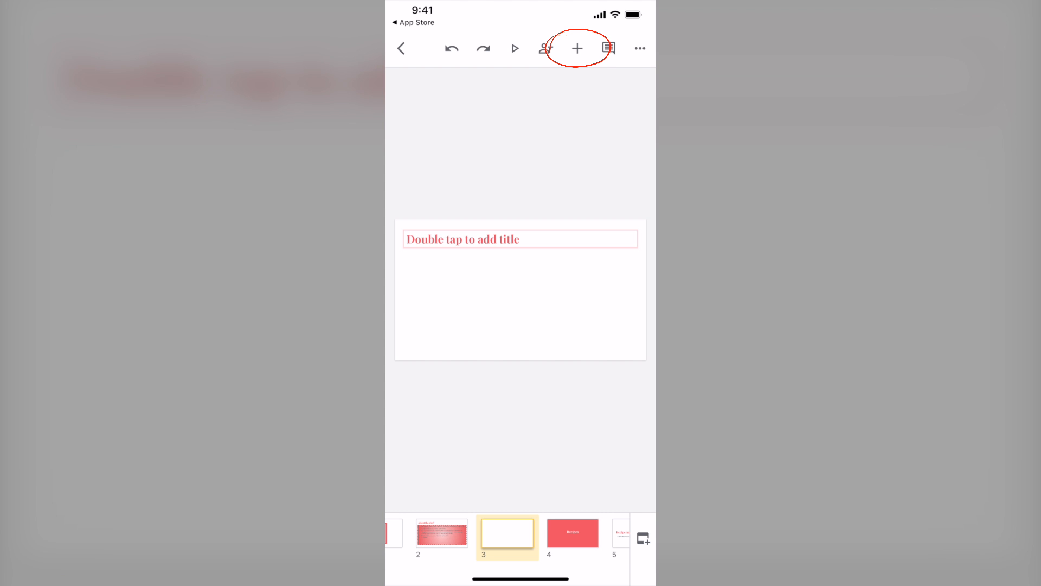
{"action": "left_click", "coordinate": [576, 48]}
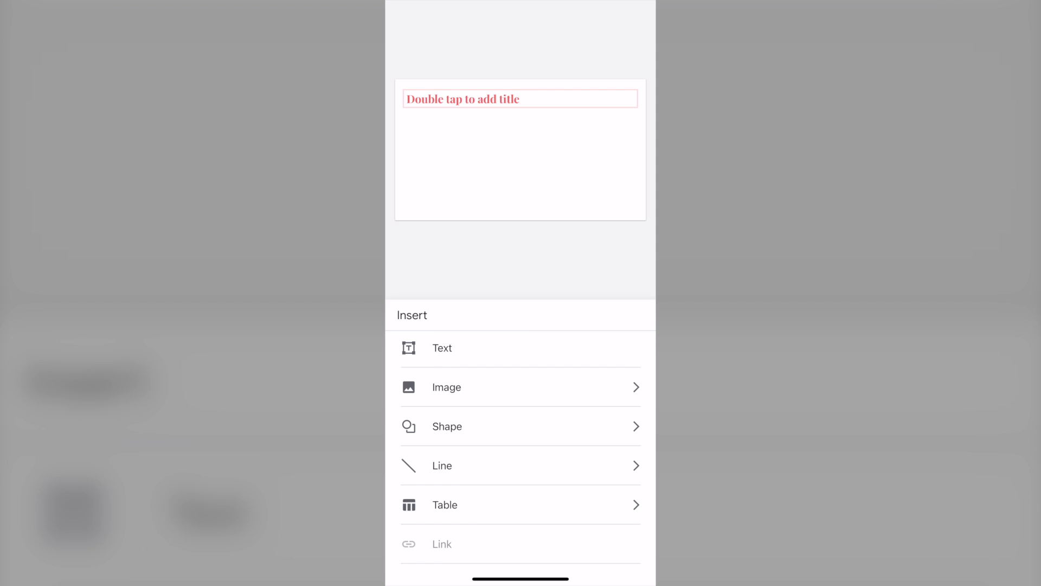
{"action": "left_click", "coordinate": [443, 347]}
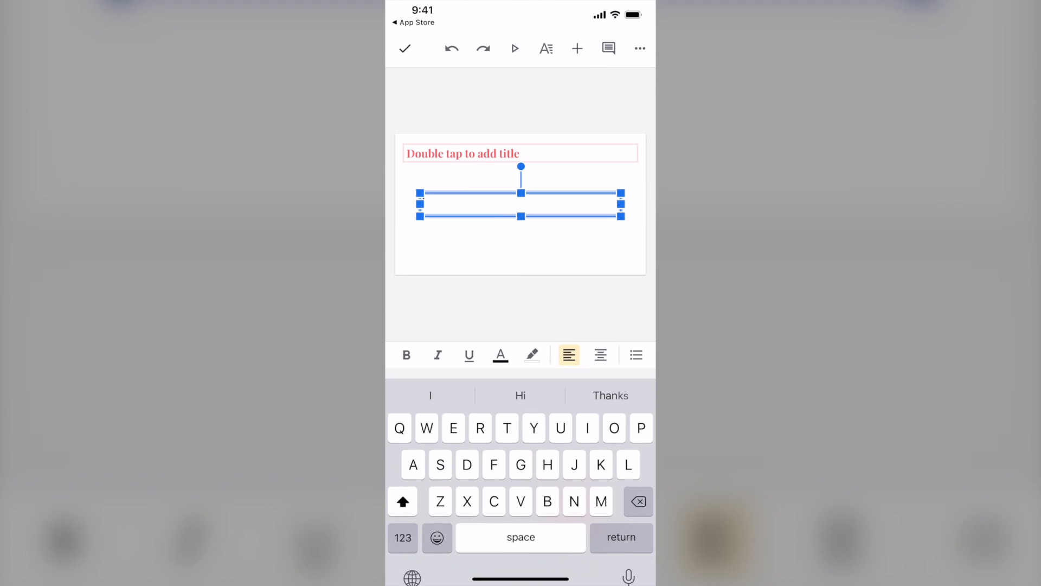
{"action": "type", "text": "husjdbdhuxuhc"}
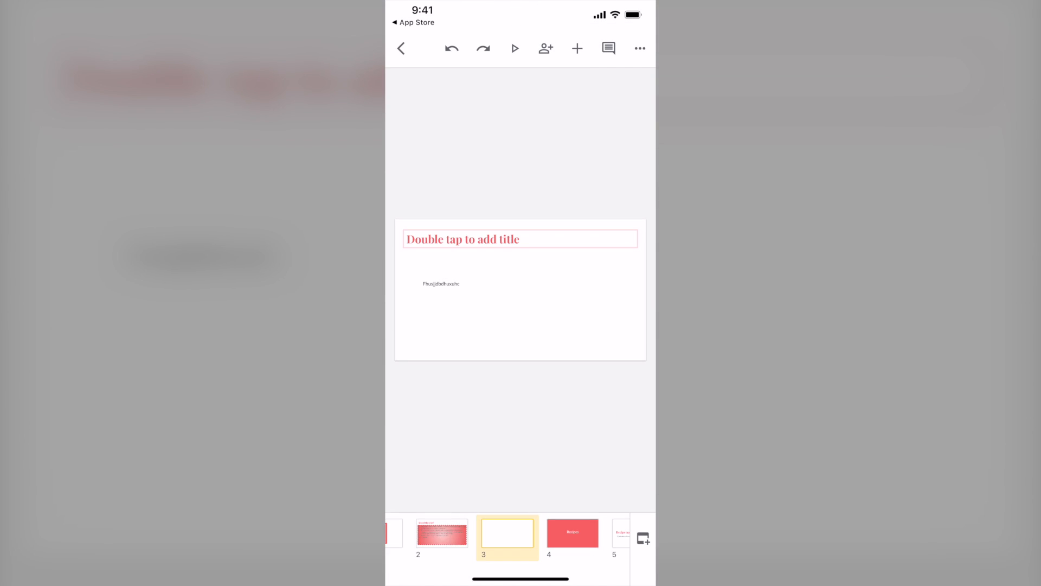
Step: Add a library photo, shrink it beside the text, and place a starburst shape next to it
{"action": "left_click", "coordinate": [576, 47]}
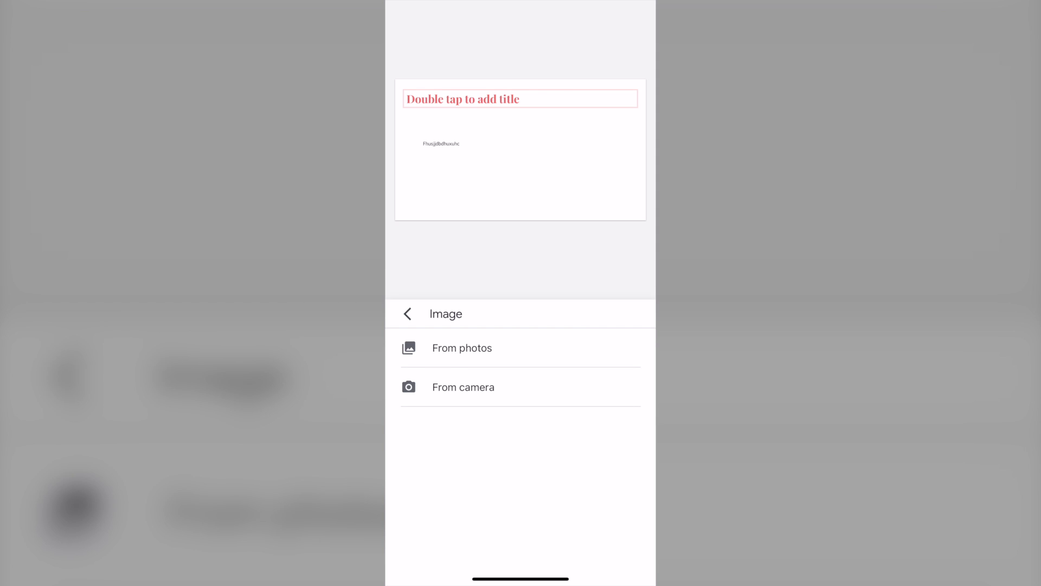
{"action": "left_click", "coordinate": [462, 347]}
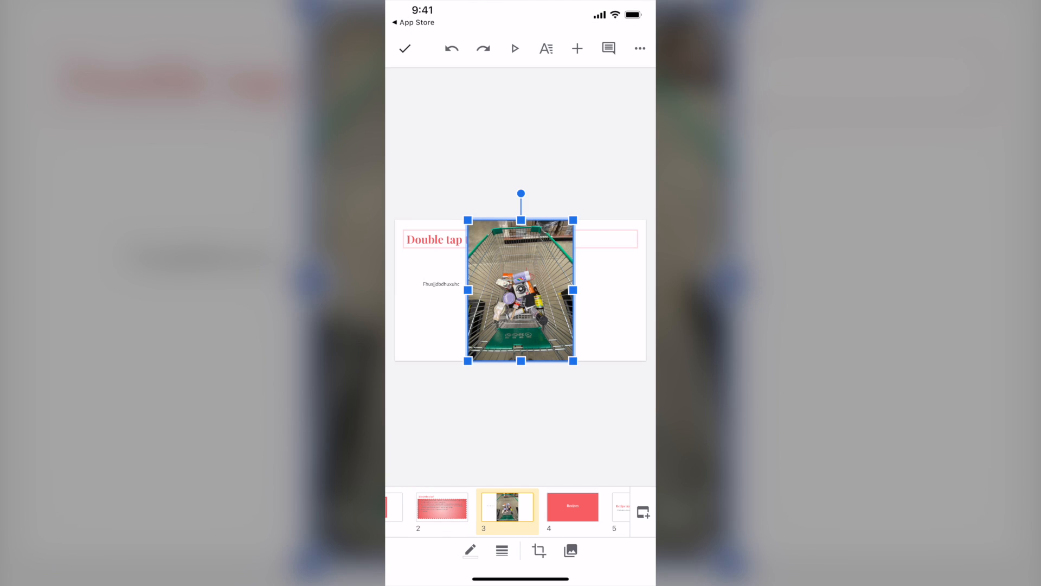
{"action": "left_click_drag", "start_coordinate": [574, 361], "coordinate": [551, 360]}
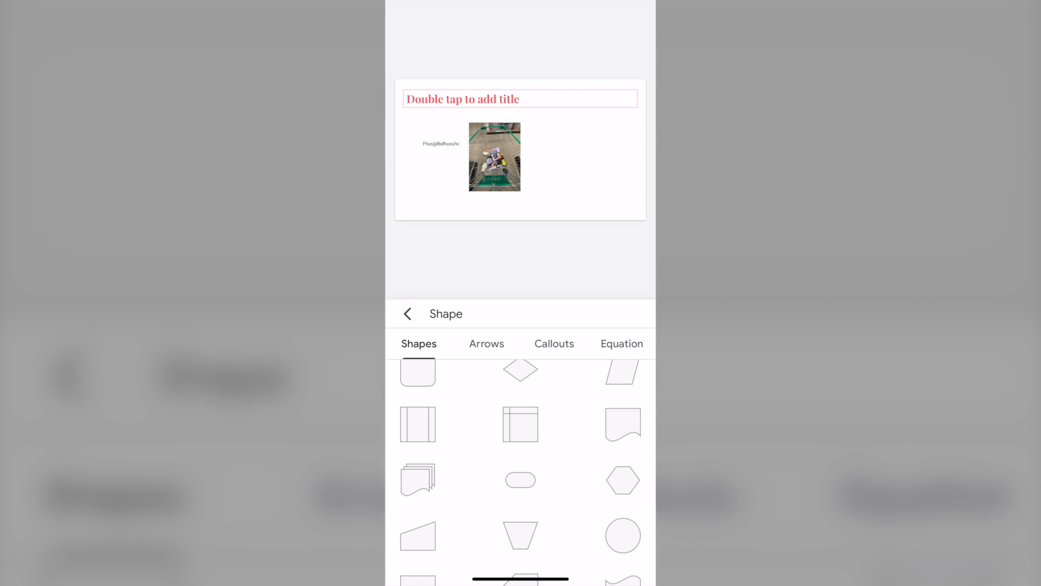
{"action": "left_click", "coordinate": [486, 344]}
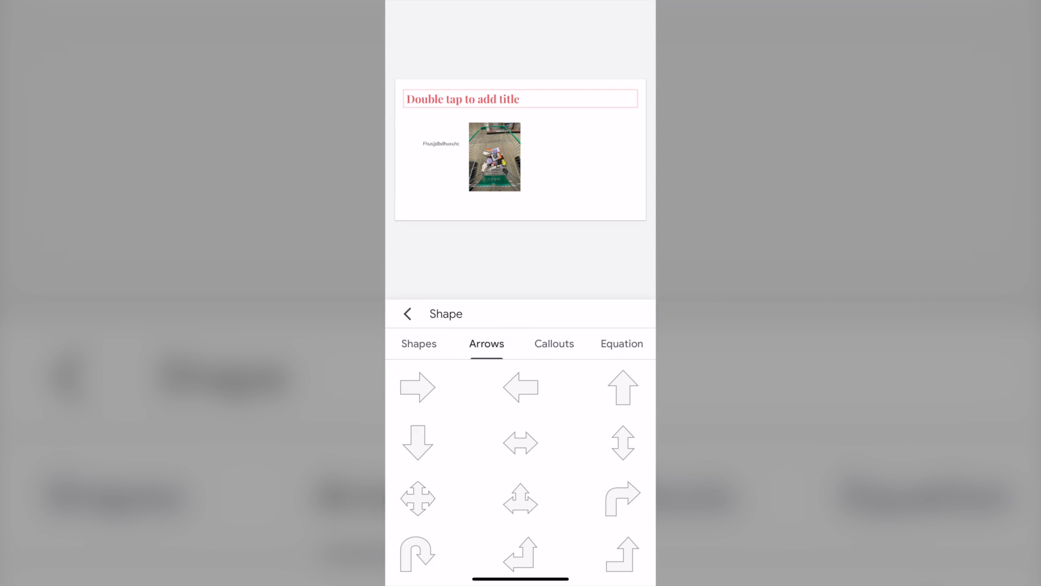
{"action": "left_click", "coordinate": [554, 344]}
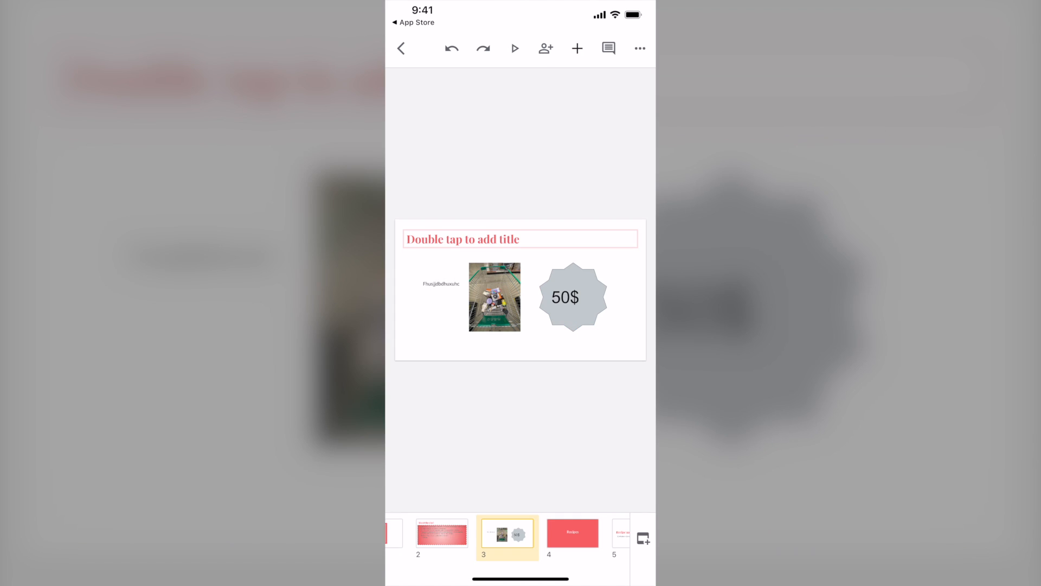
Step: Insert a 3 by 3 table with red borders
{"action": "left_click", "coordinate": [576, 48]}
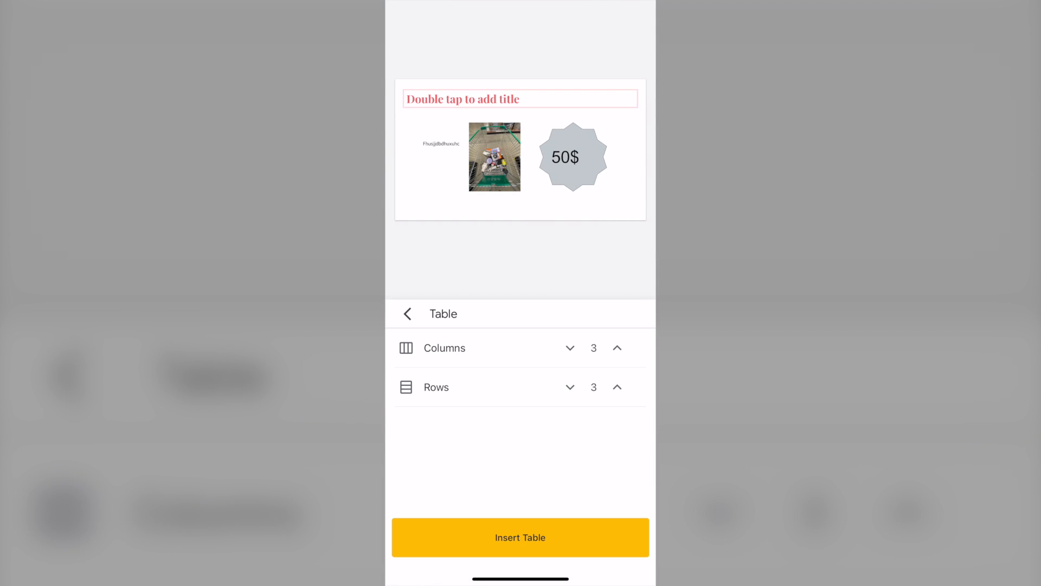
{"action": "left_click", "coordinate": [519, 537]}
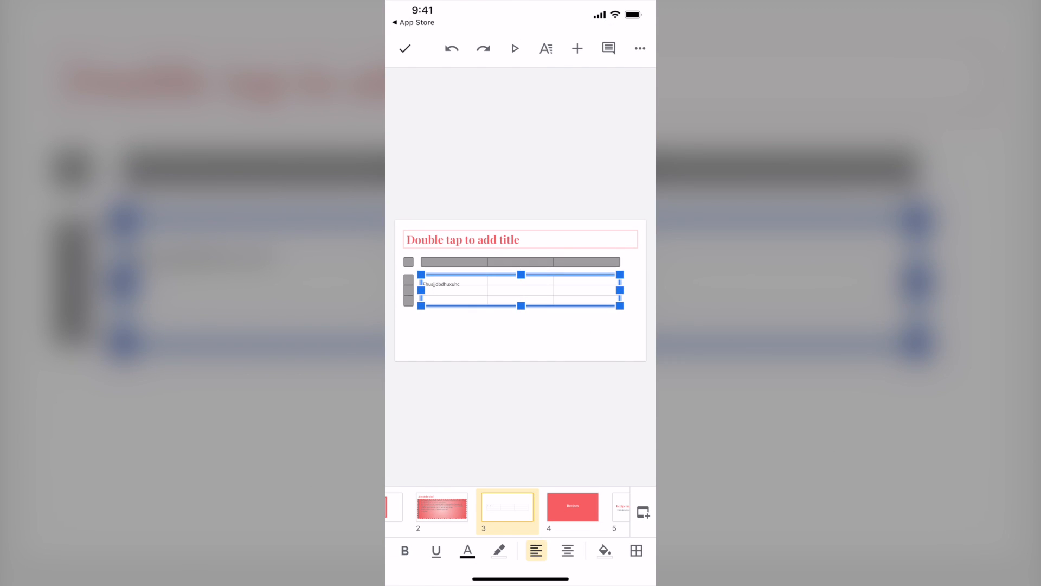
{"action": "left_click", "coordinate": [635, 550]}
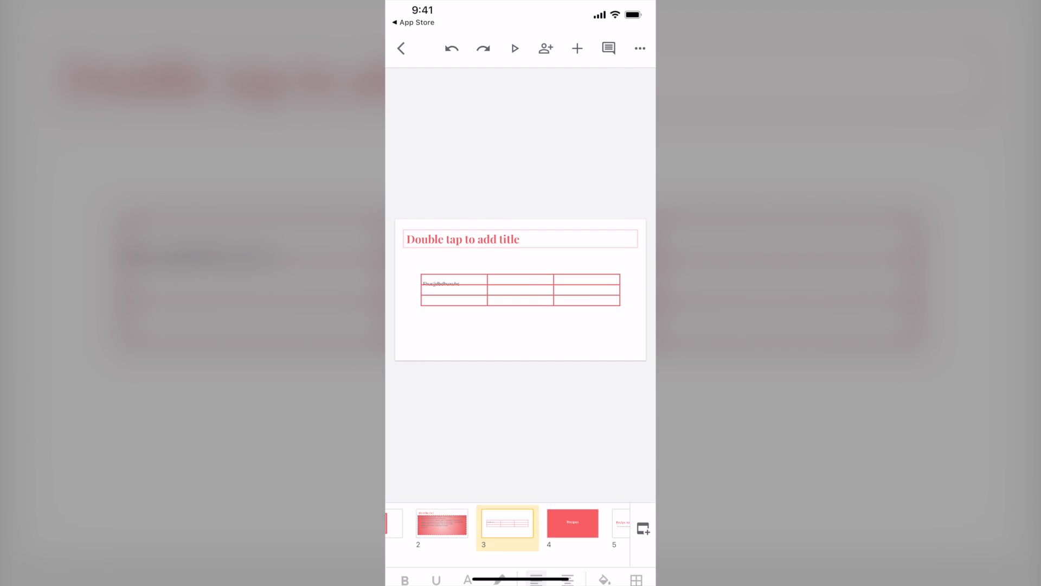
Step: Switch the deck to a dark theme and turn on speaker notes and alignment guides
{"action": "left_click", "coordinate": [640, 47]}
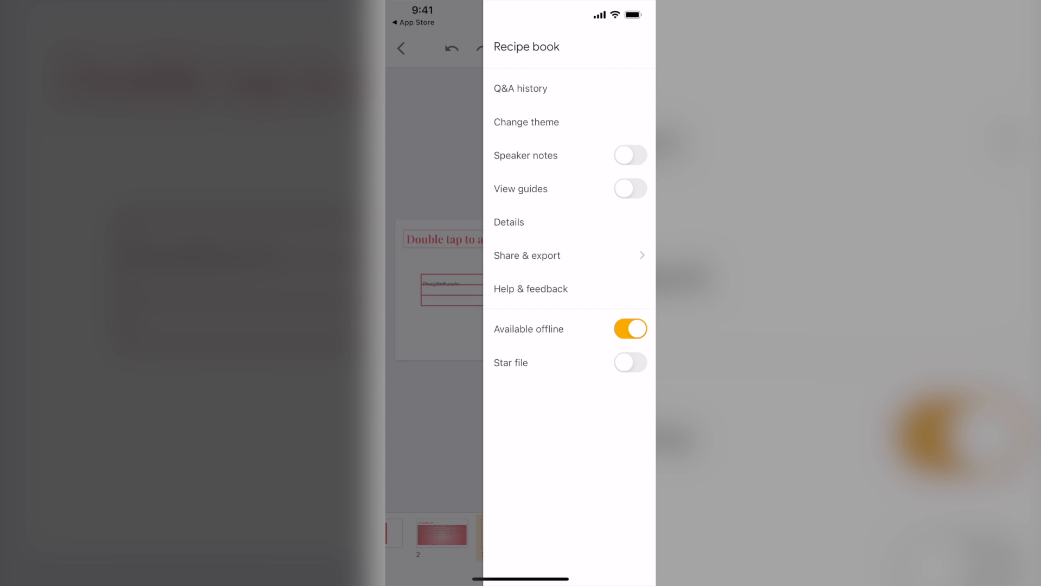
{"action": "left_click", "coordinate": [526, 121]}
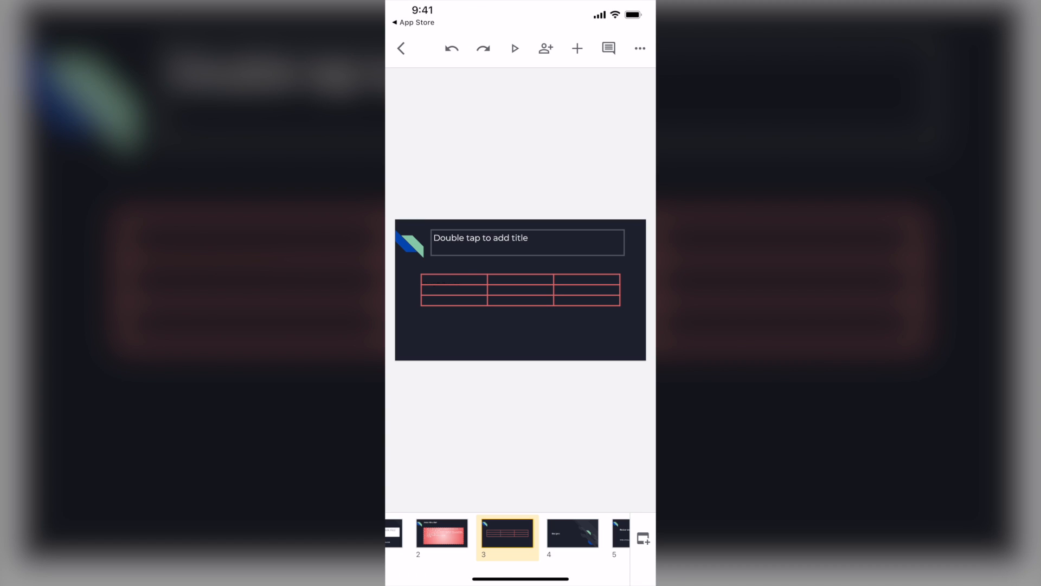
{"action": "left_click", "coordinate": [640, 47]}
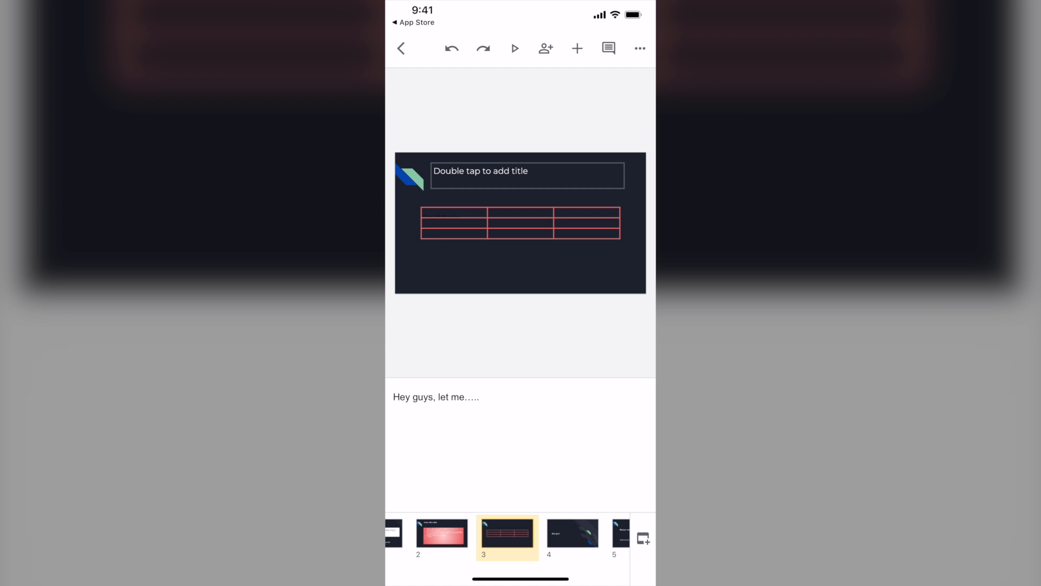
{"action": "left_click", "coordinate": [640, 48]}
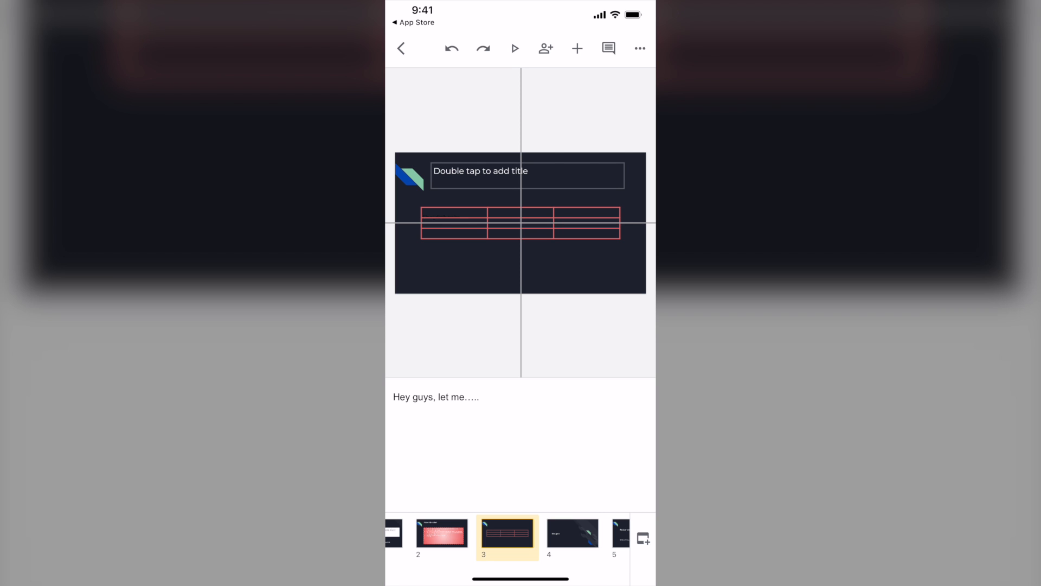
Step: Hide the alignment guides and review the Recipe book file's details
{"action": "left_click", "coordinate": [640, 47]}
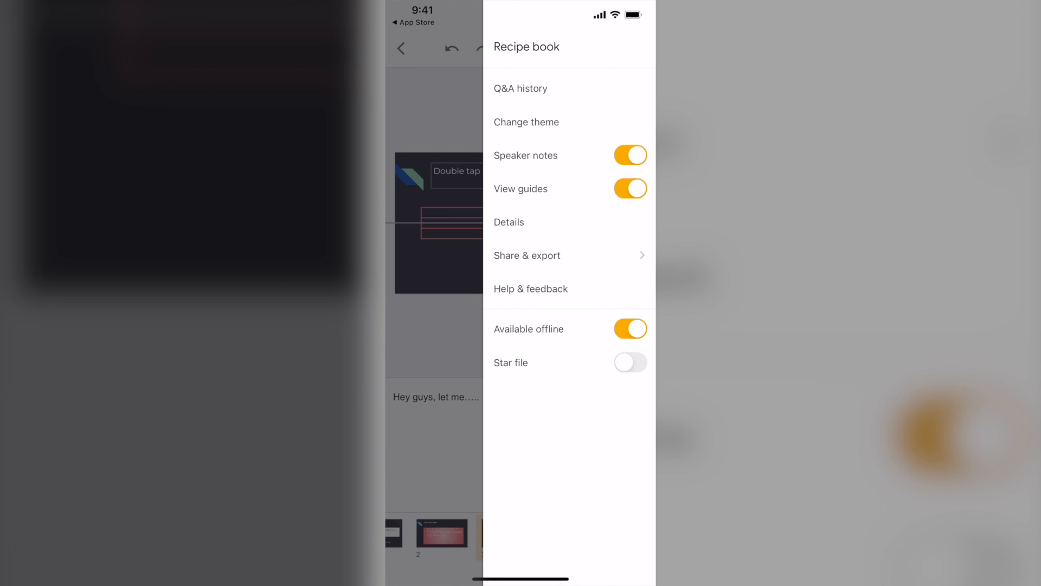
{"action": "left_click", "coordinate": [629, 189]}
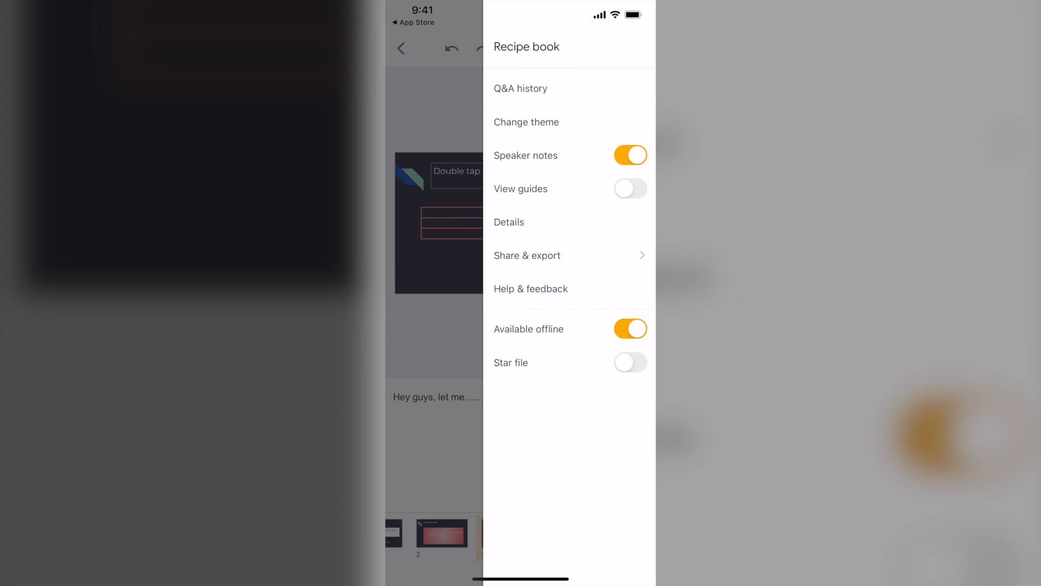
{"action": "left_click", "coordinate": [509, 221]}
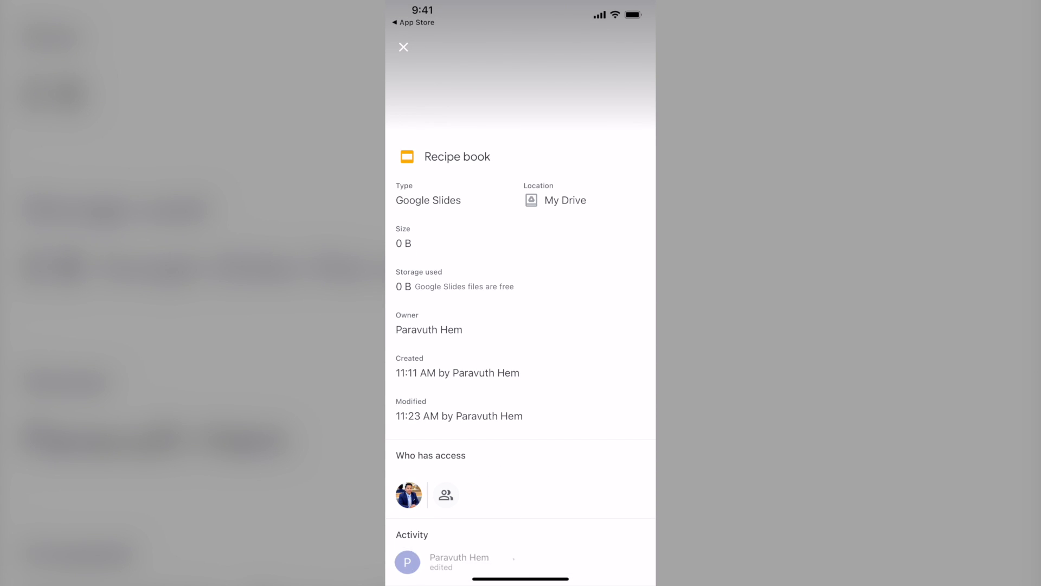
{"action": "scroll", "scroll_direction": "down", "scroll_amount": 3}
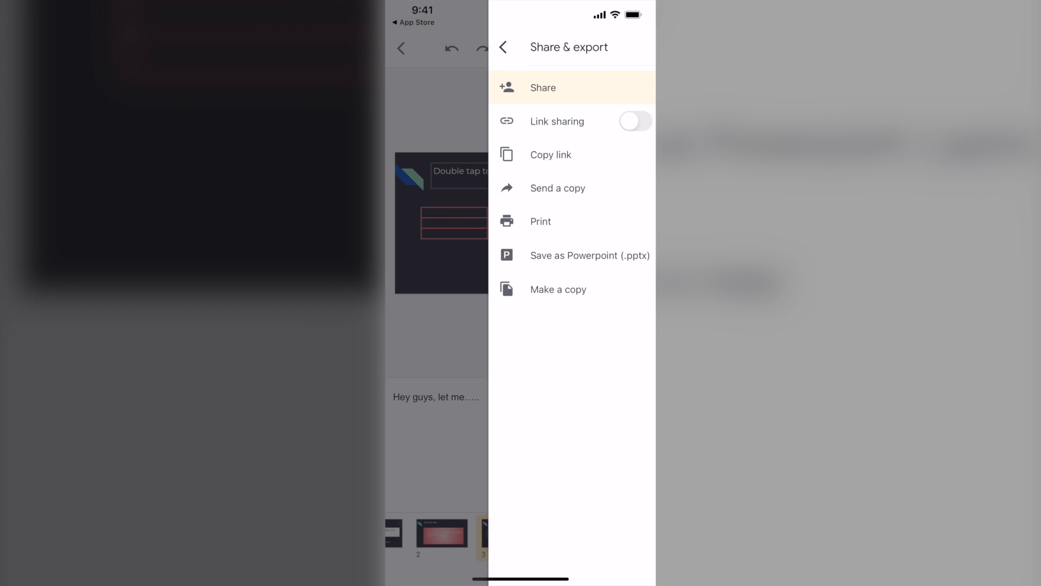
Step: Share the Recipe book with one person as a Viewer only and send
{"action": "left_click", "coordinate": [542, 87]}
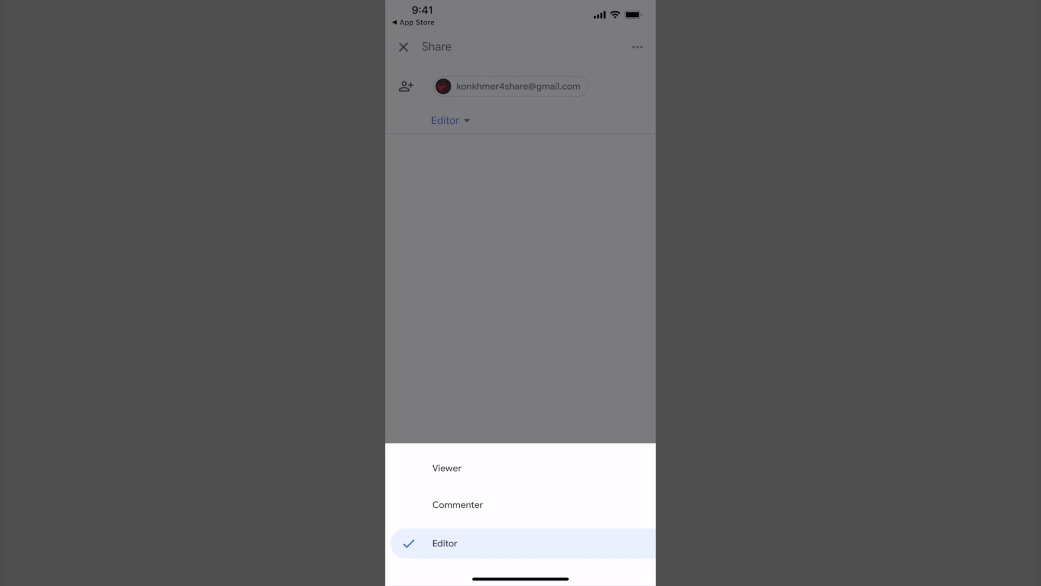
{"action": "left_click", "coordinate": [446, 467]}
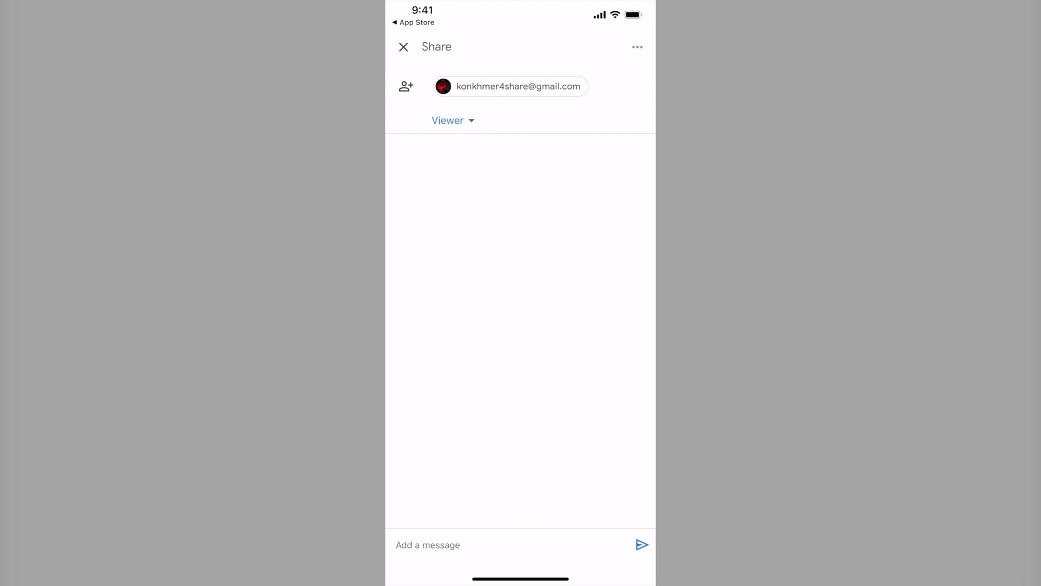
{"action": "left_click", "coordinate": [402, 46]}
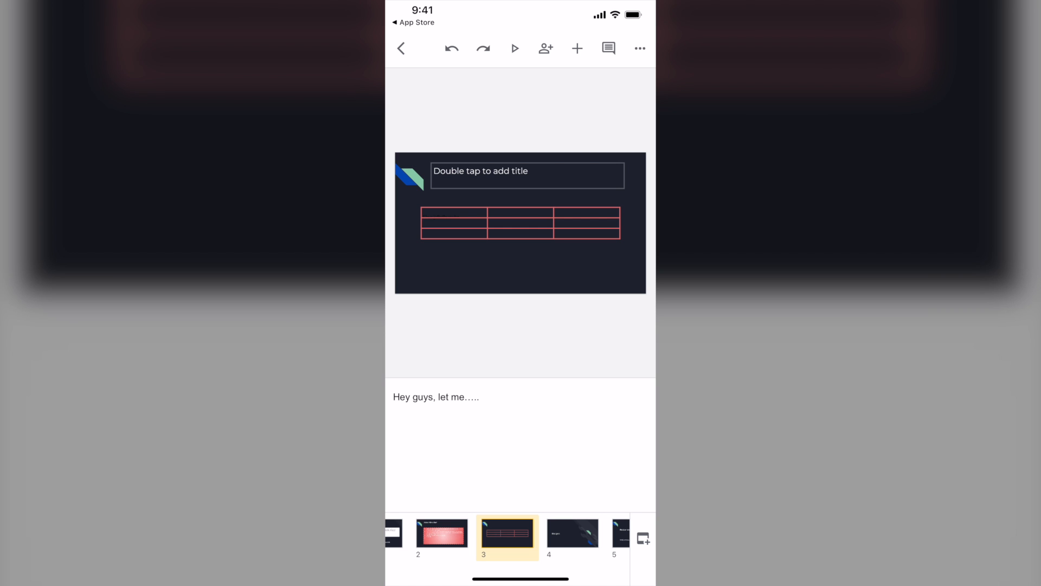
Step: Turn on link sharing for the Recipe book, copy its link, and go to the home screen
{"action": "left_click", "coordinate": [640, 48]}
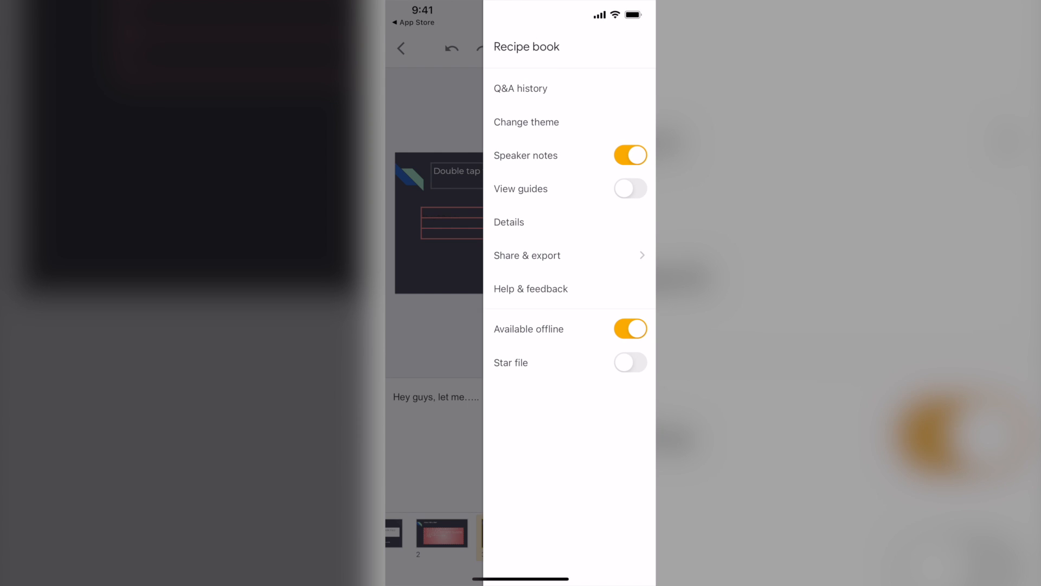
{"action": "left_click", "coordinate": [527, 256]}
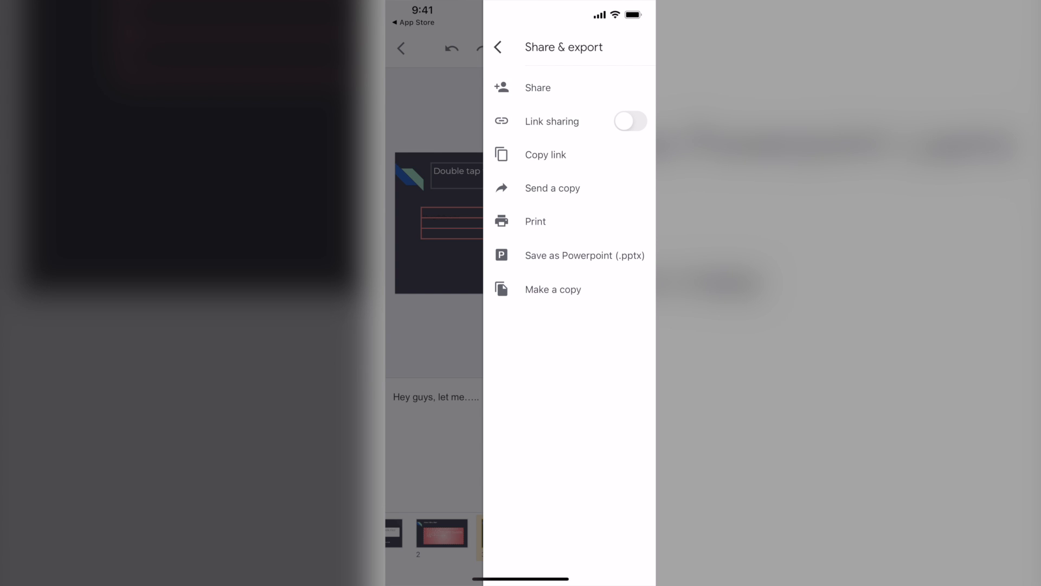
{"action": "left_click", "coordinate": [498, 46]}
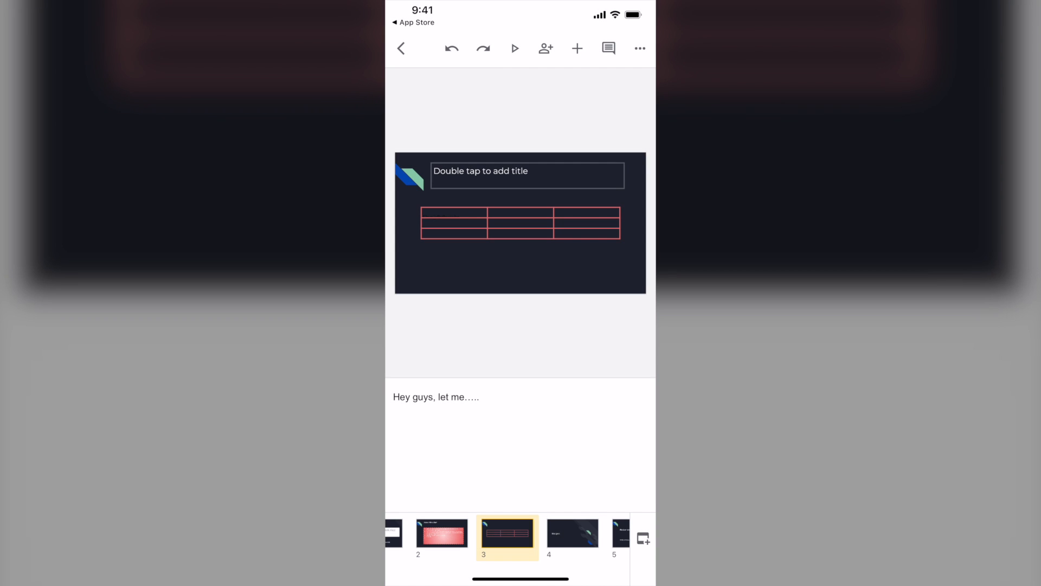
{"action": "left_click", "coordinate": [640, 48]}
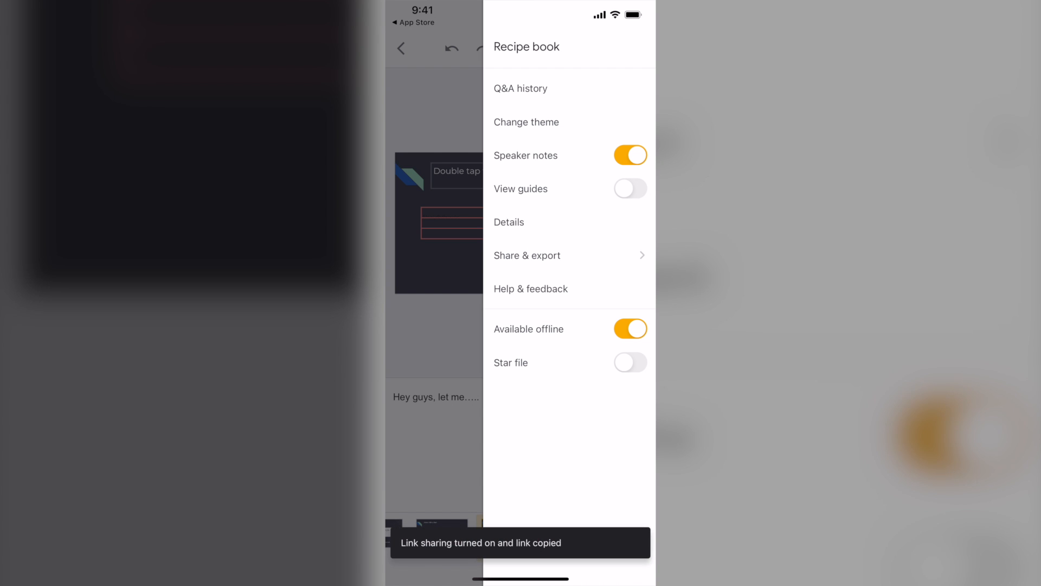
{"action": "left_click", "coordinate": [528, 255]}
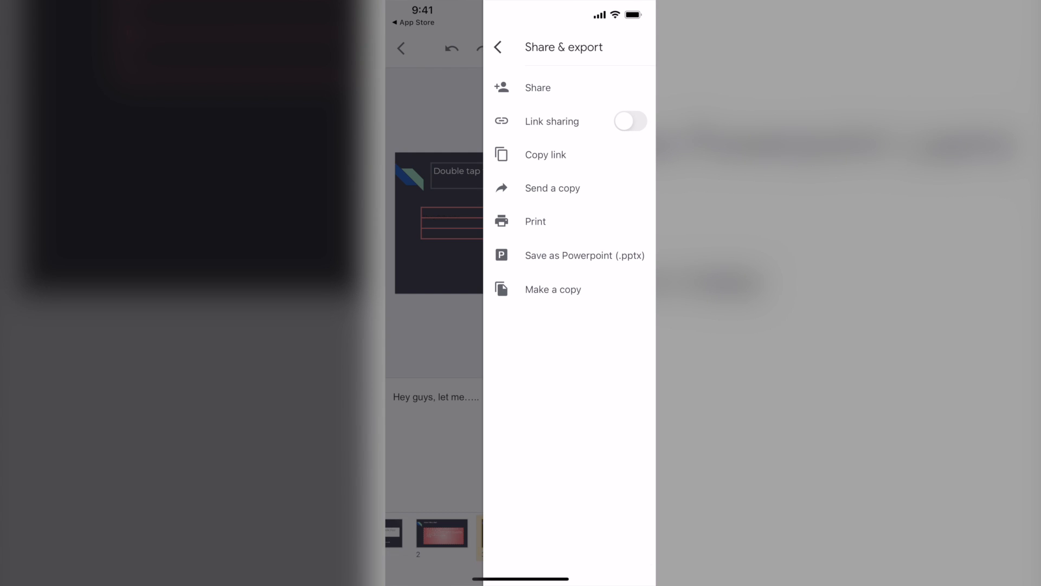
{"action": "left_click", "coordinate": [545, 154]}
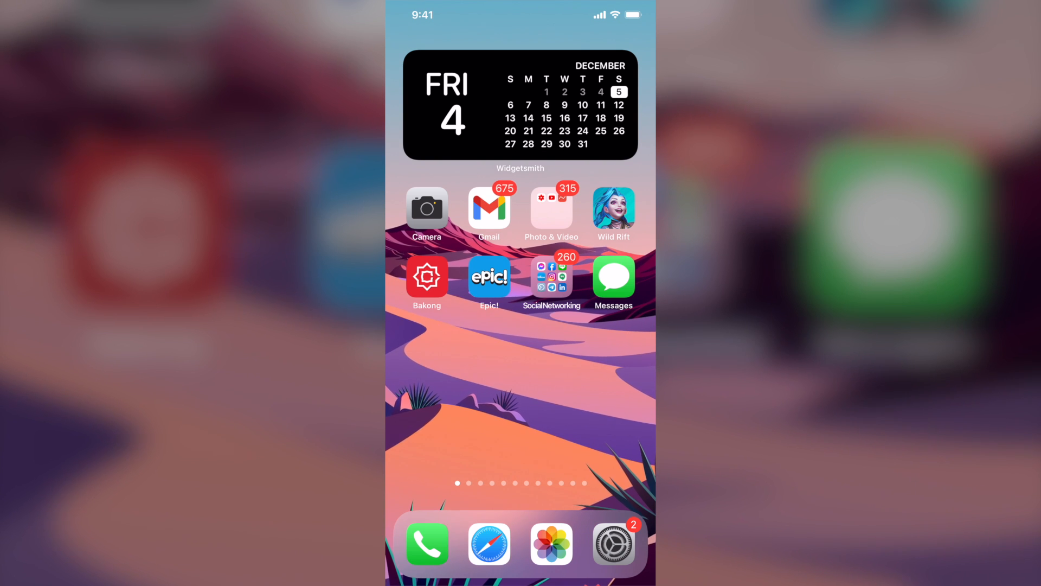
Step: In Classroom, attach the copied Recipe book link to the Submit your writing here assignment
{"action": "type", "text": "classroom"}
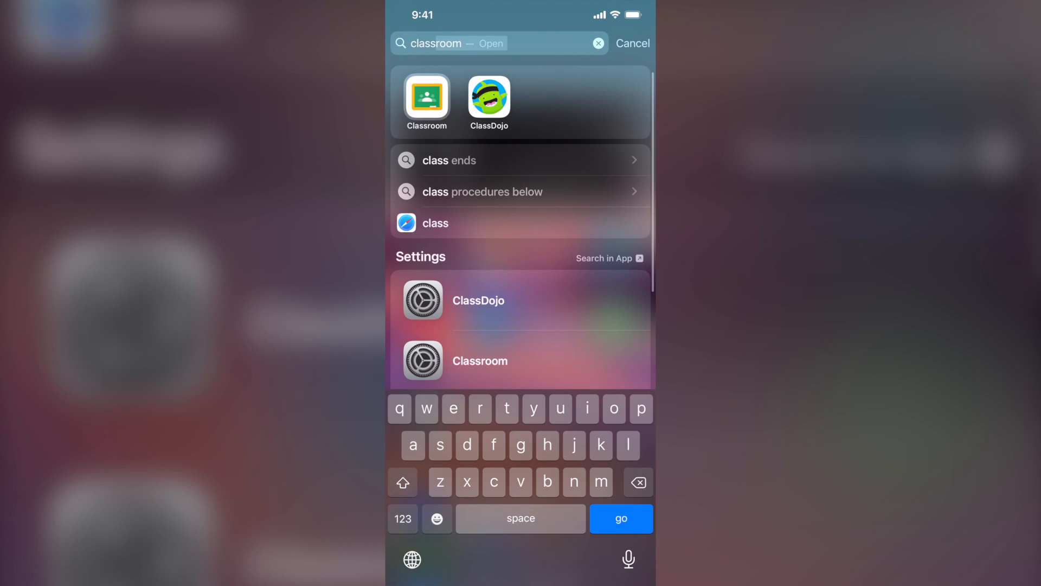
{"action": "left_click", "coordinate": [426, 98]}
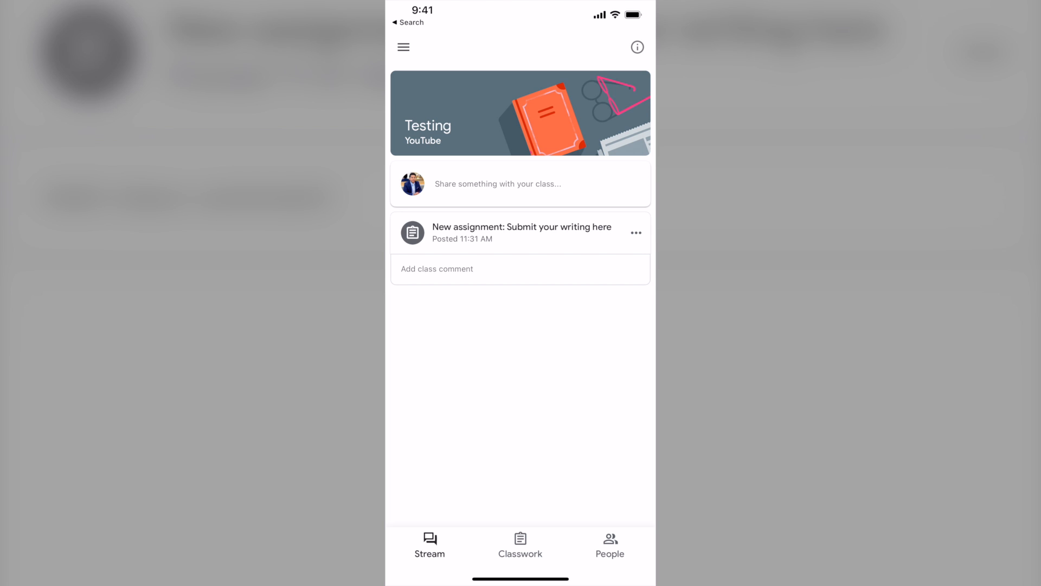
{"action": "left_click", "coordinate": [521, 232]}
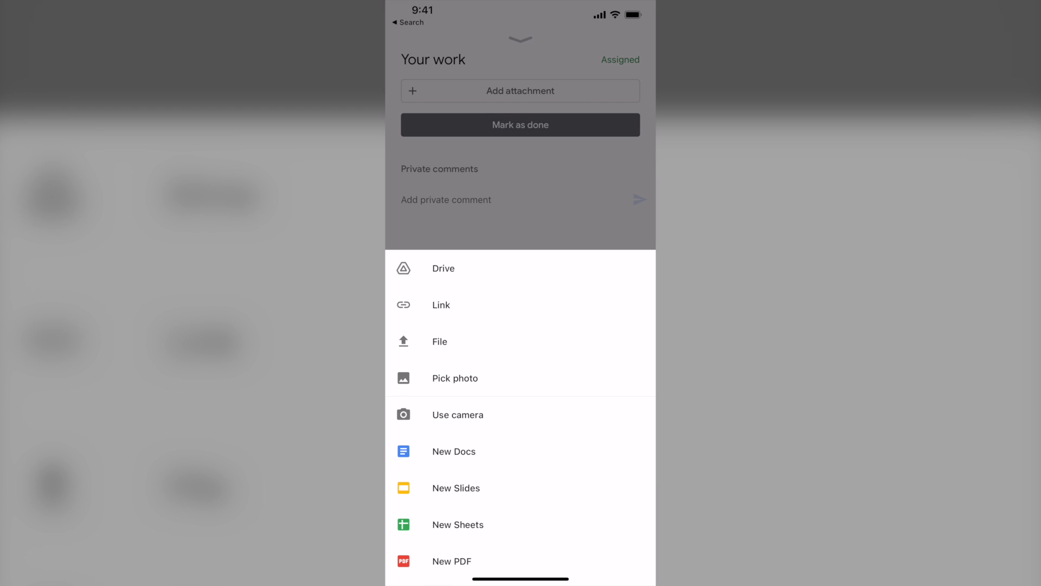
{"action": "left_click", "coordinate": [440, 303]}
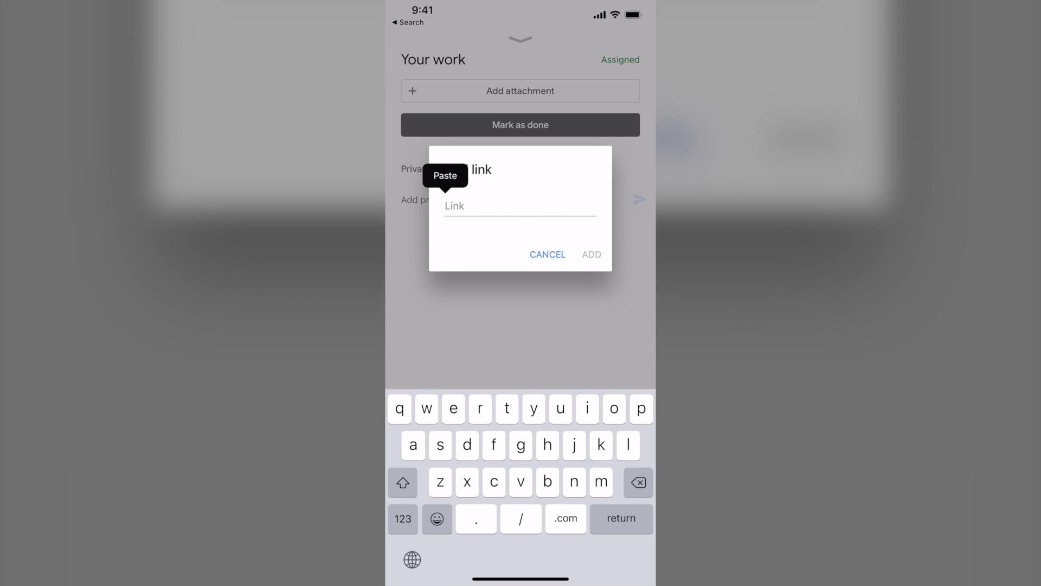
{"action": "left_click", "coordinate": [445, 176]}
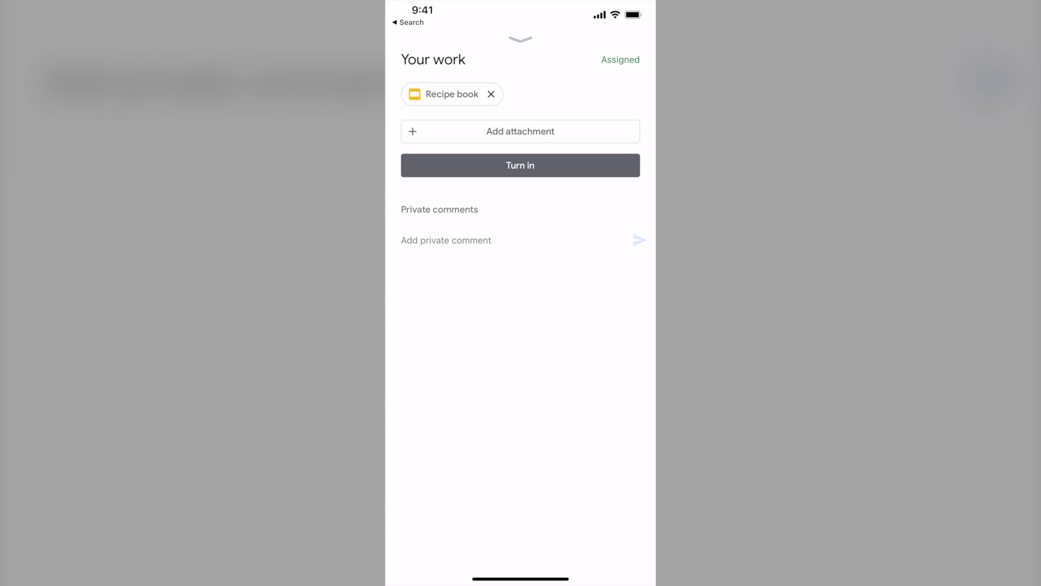
Step: Turn in the assignment and confirm, returning to Google Slides
{"action": "left_click", "coordinate": [520, 165]}
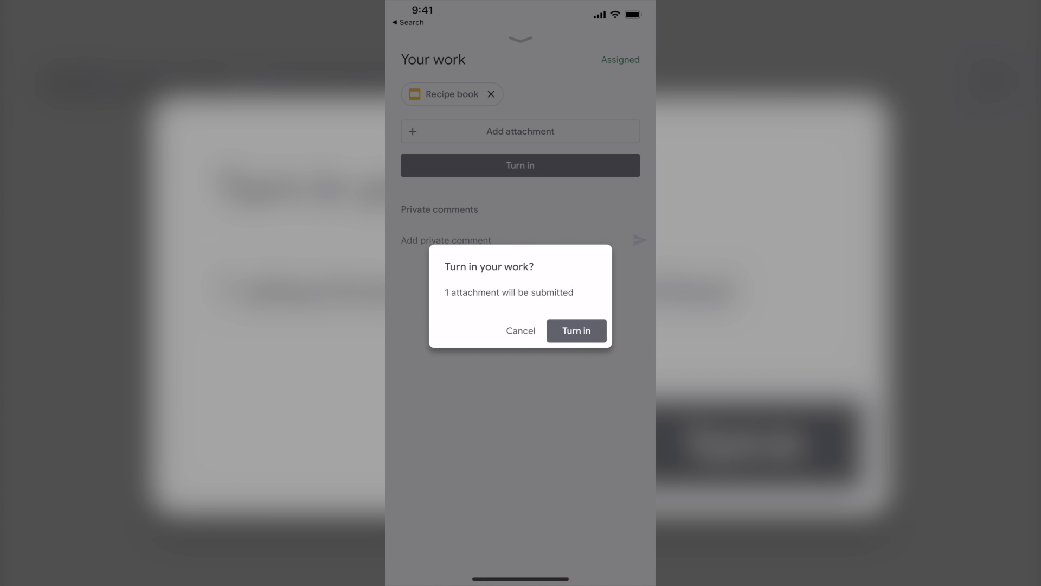
{"action": "left_click", "coordinate": [576, 331]}
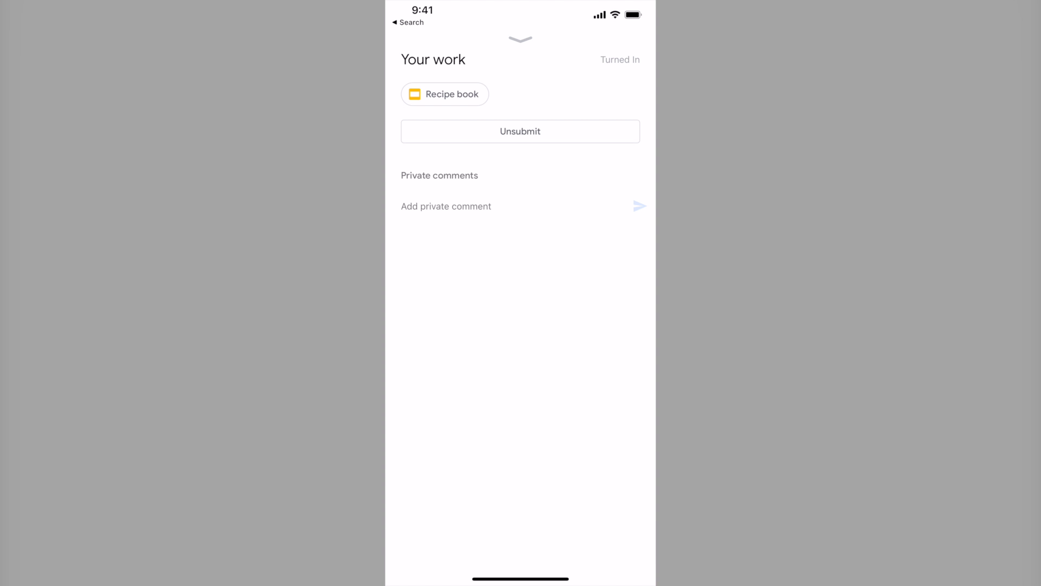
{"action": "left_click", "coordinate": [445, 93]}
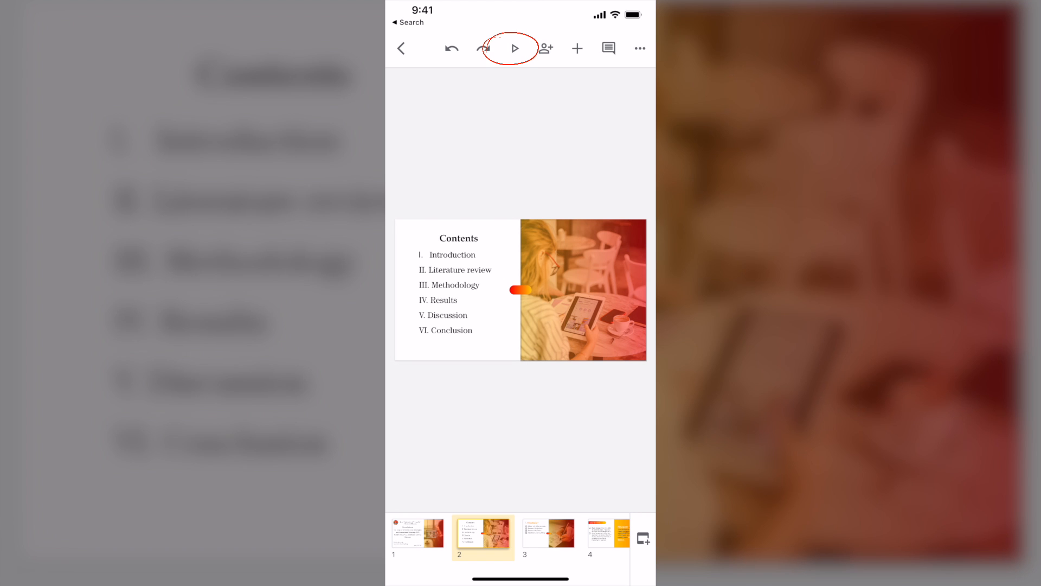
Step: Start presenting the RUPP Thesis deck on this device
{"action": "left_click", "coordinate": [516, 48]}
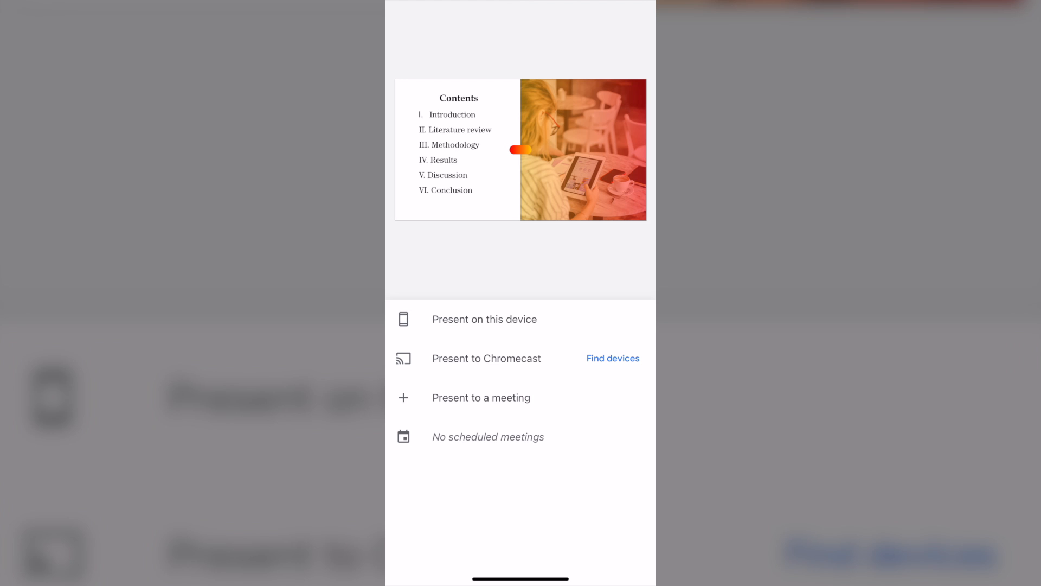
{"action": "left_click", "coordinate": [484, 319]}
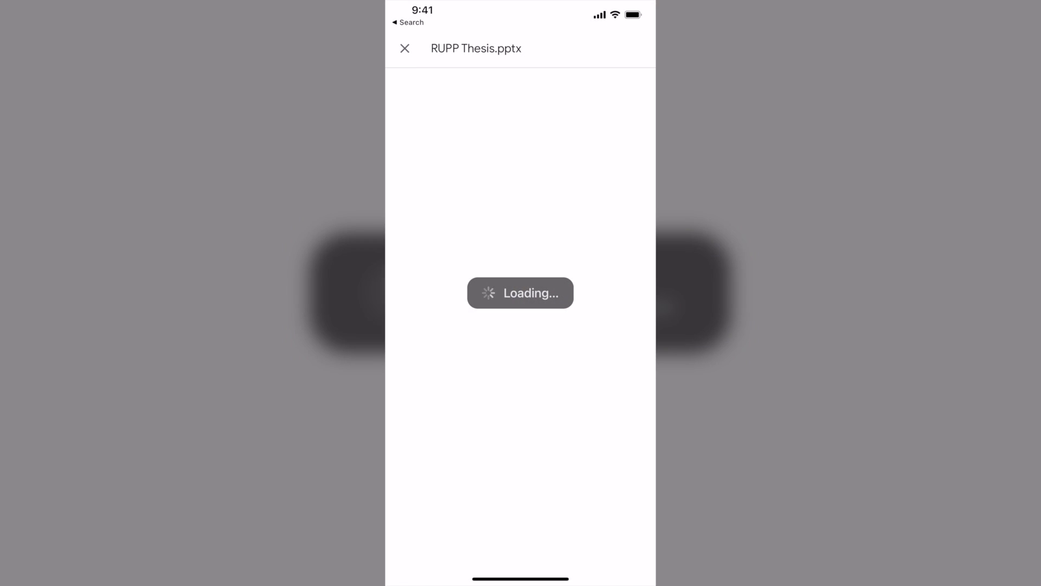